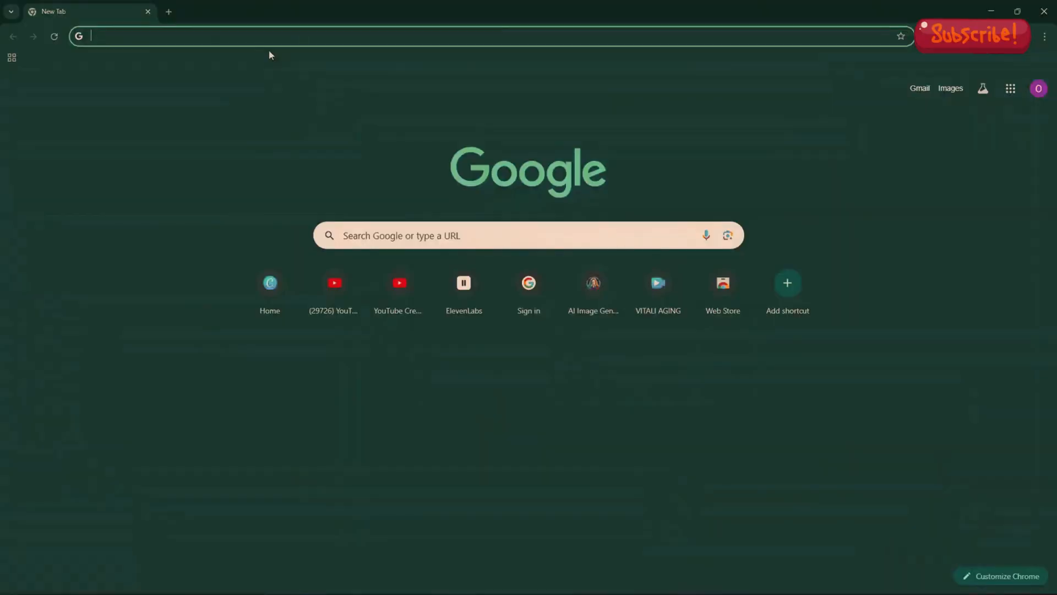
- Search Google for 'capcut' by picking the suggestion from the Chrome address bar
{"action": "left_click", "coordinate": [528, 235]}
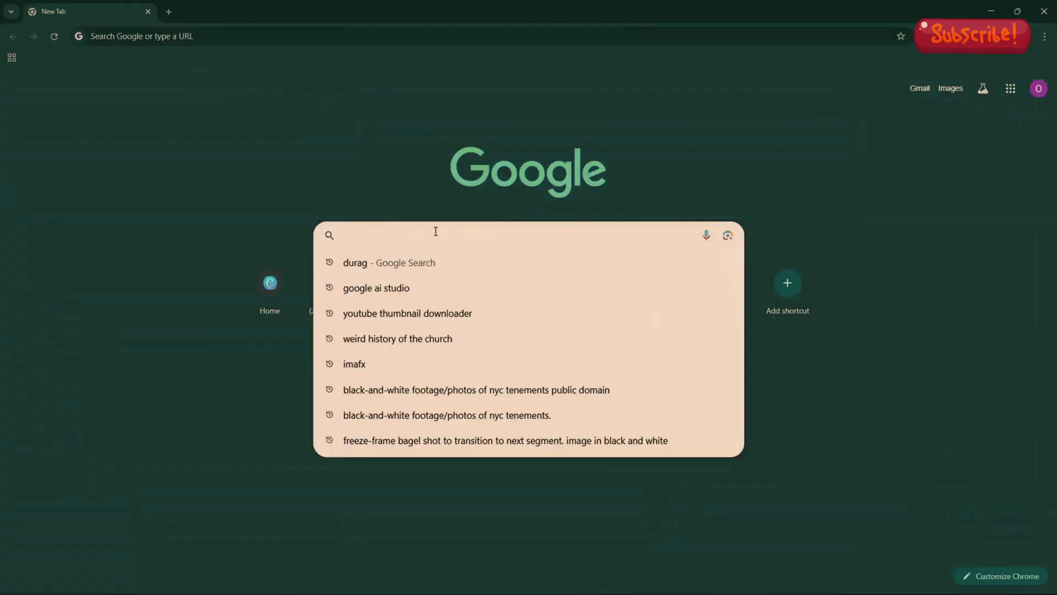
{"action": "type", "text": "cap"}
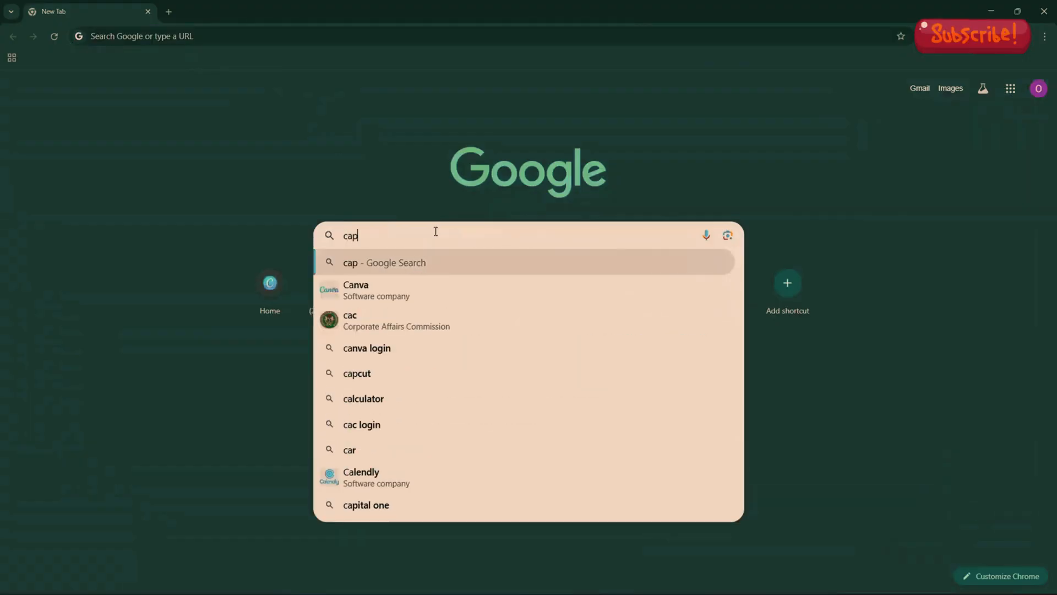
{"action": "type", "text": "c"}
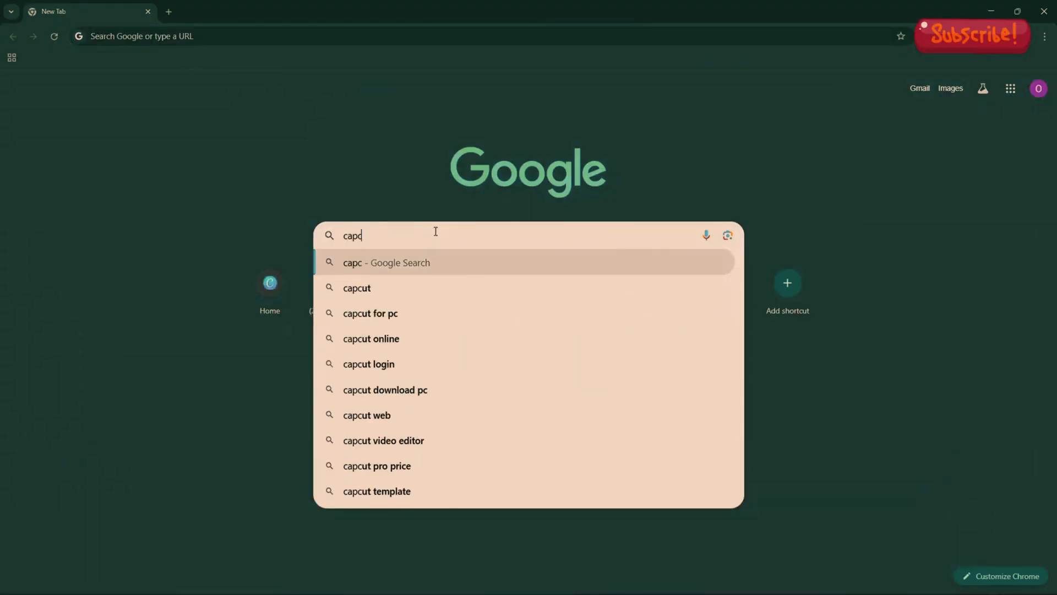
{"action": "left_click", "coordinate": [357, 288]}
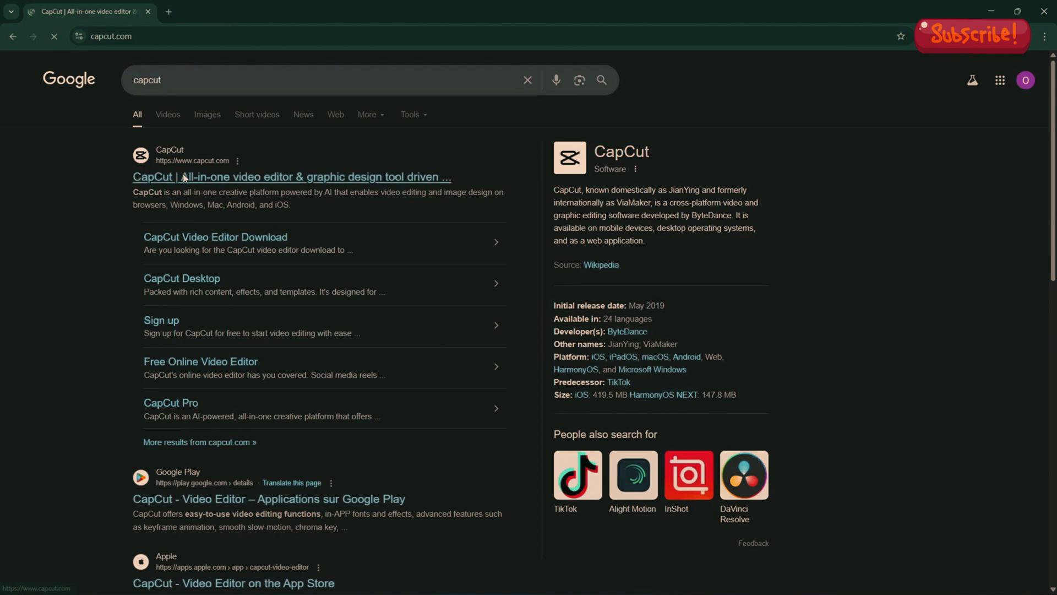
- Open the official capcut.com site and download the CapCut desktop installer
{"action": "left_click", "coordinate": [292, 177]}
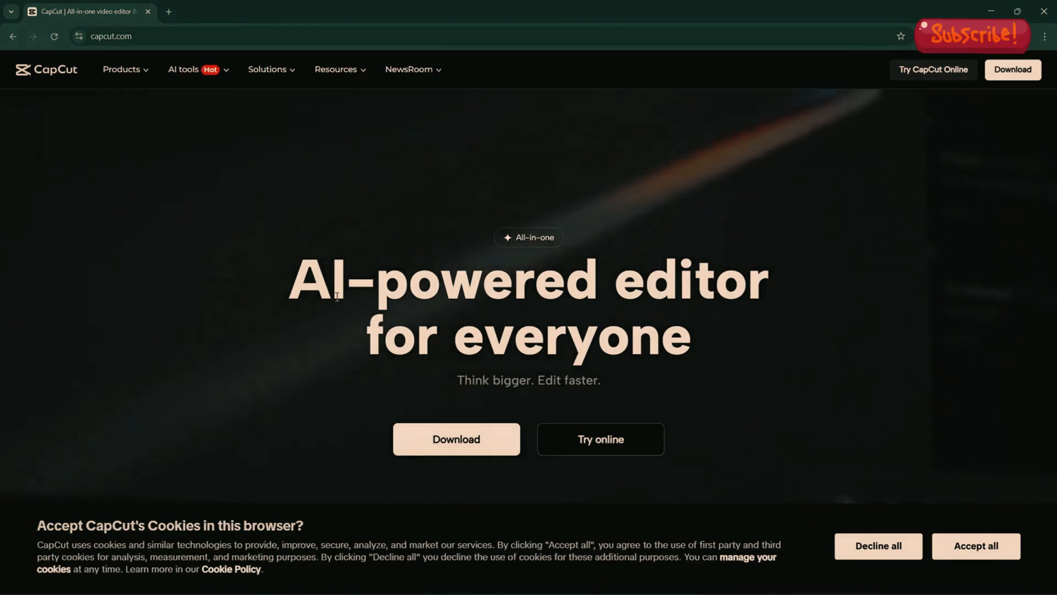
{"action": "left_click", "coordinate": [456, 439]}
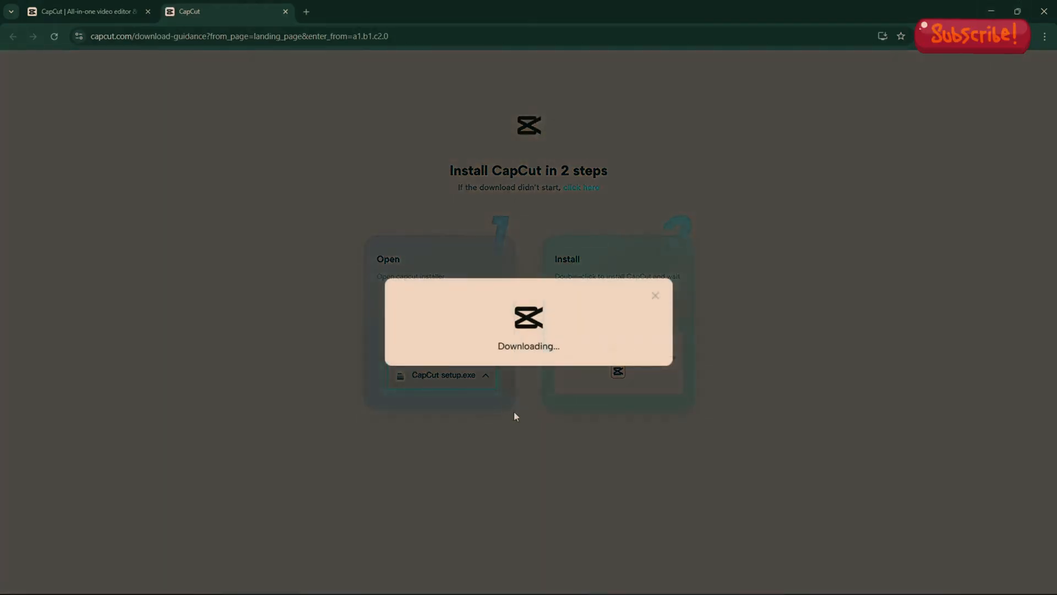
{"action": "mouse_move", "coordinate": [493, 346]}
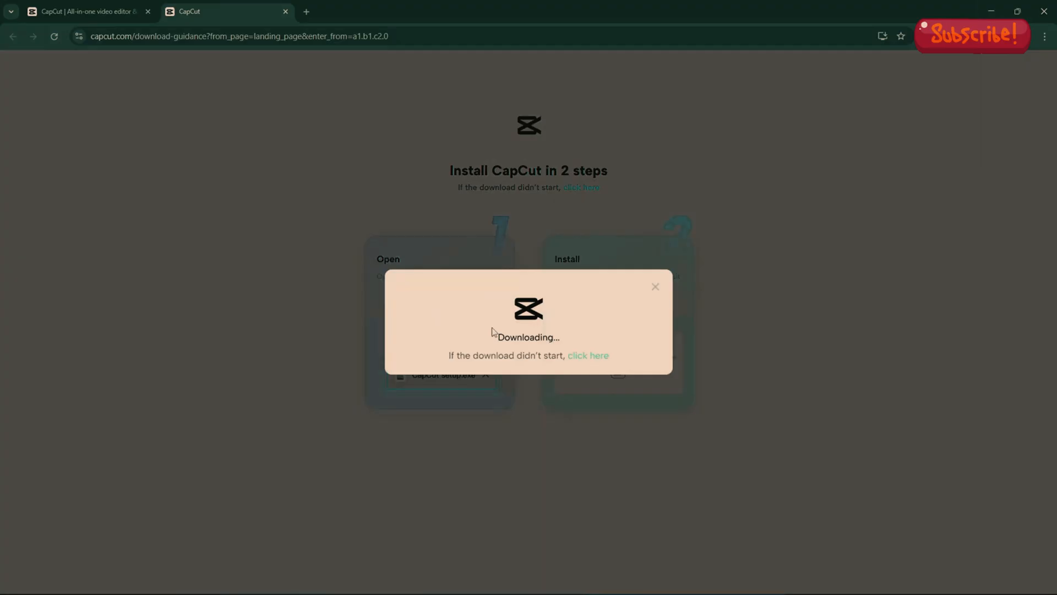
{"action": "mouse_move", "coordinate": [861, 157]}
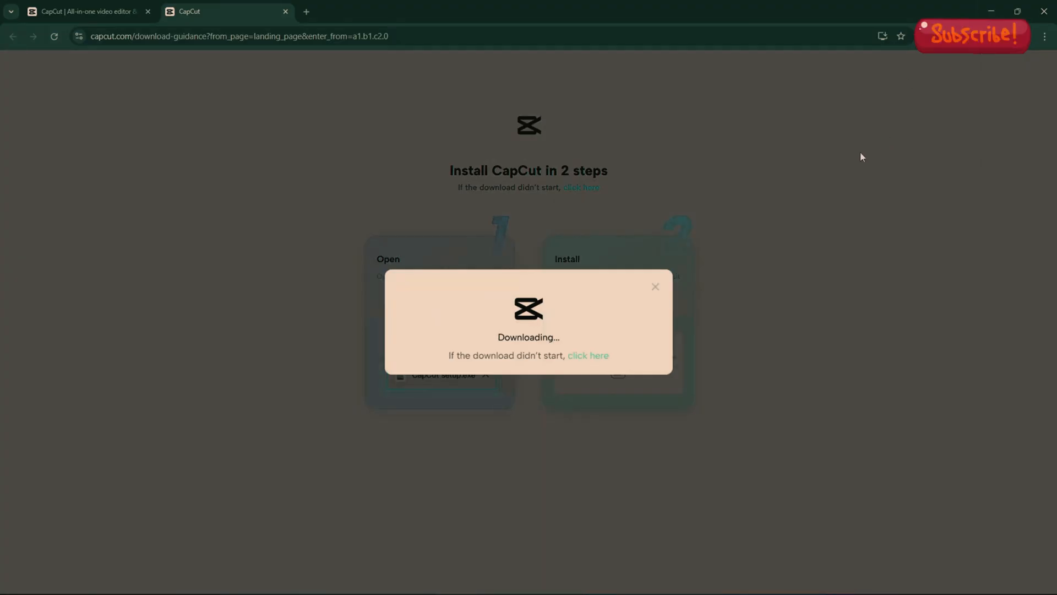
{"action": "mouse_move", "coordinate": [796, 205]}
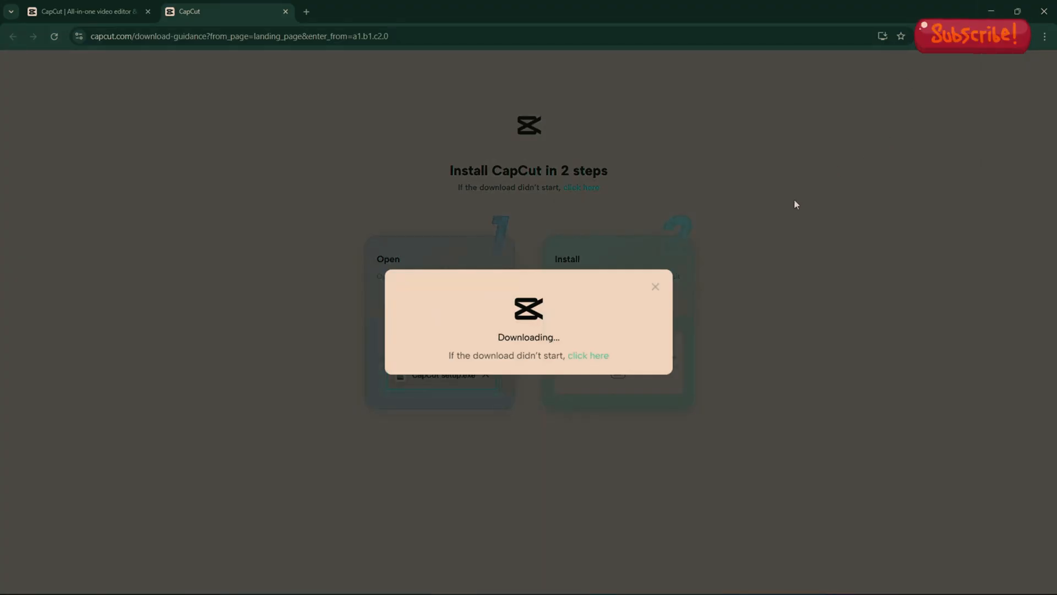
{"action": "mouse_move", "coordinate": [882, 296]}
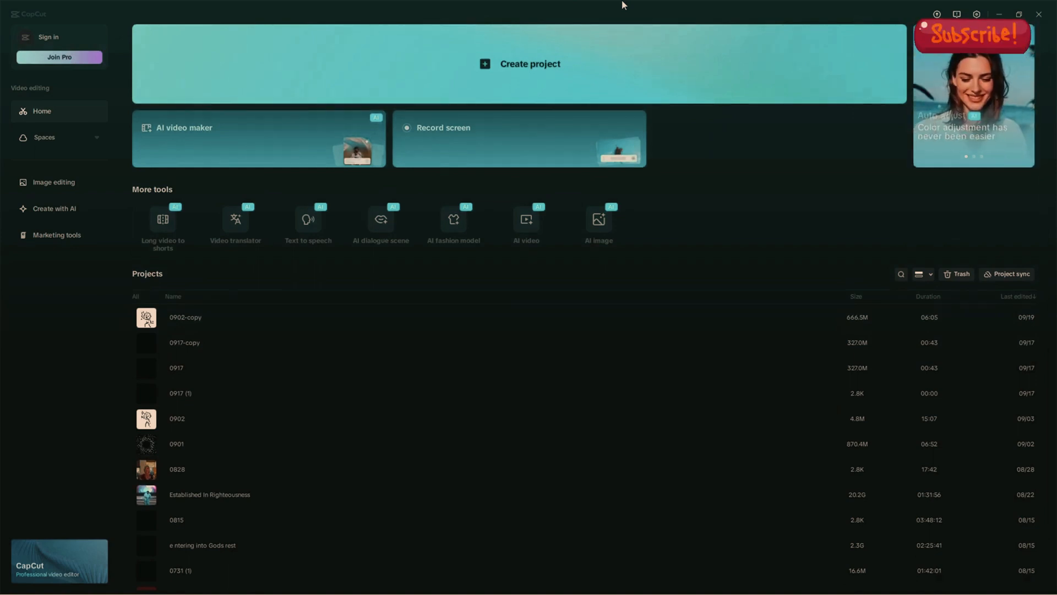
{"action": "mouse_move", "coordinate": [106, 33]}
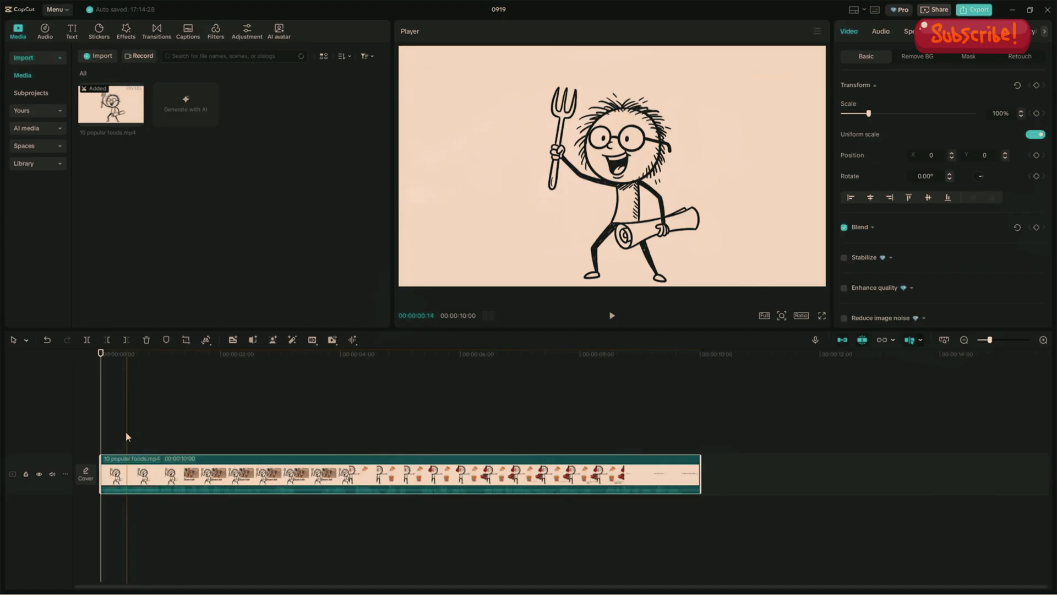
- Preview the video at several points, including the Dinner Table scene and the end
{"action": "left_click", "coordinate": [558, 354]}
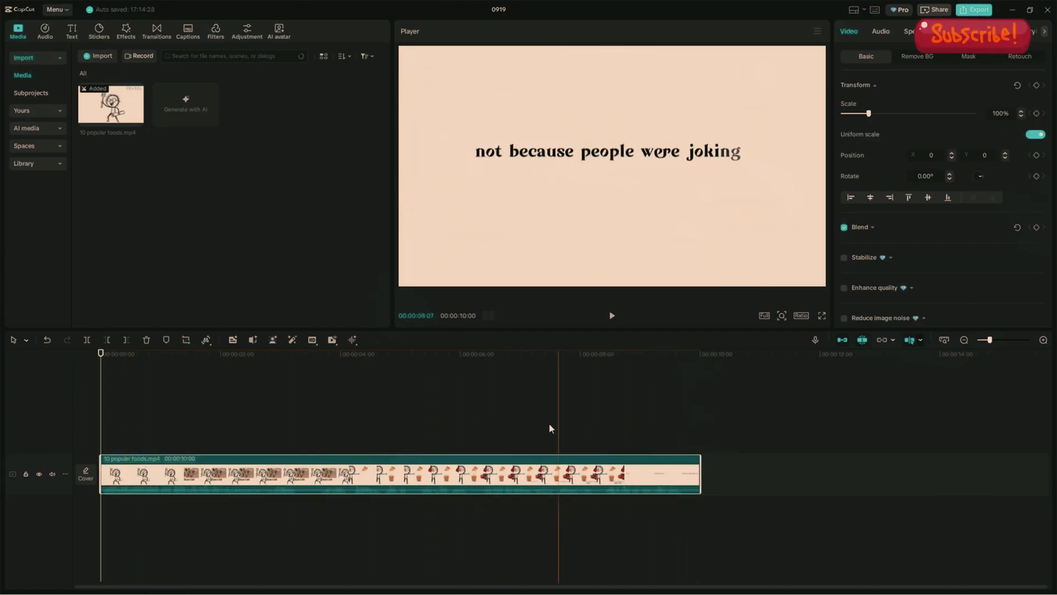
{"action": "left_click", "coordinate": [184, 354]}
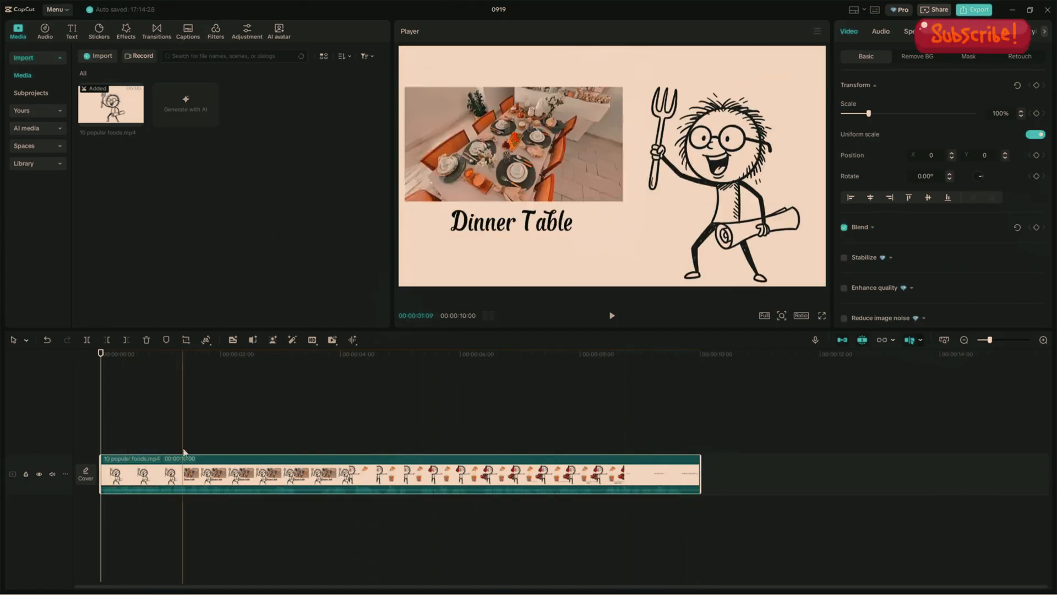
{"action": "left_click", "coordinate": [700, 353]}
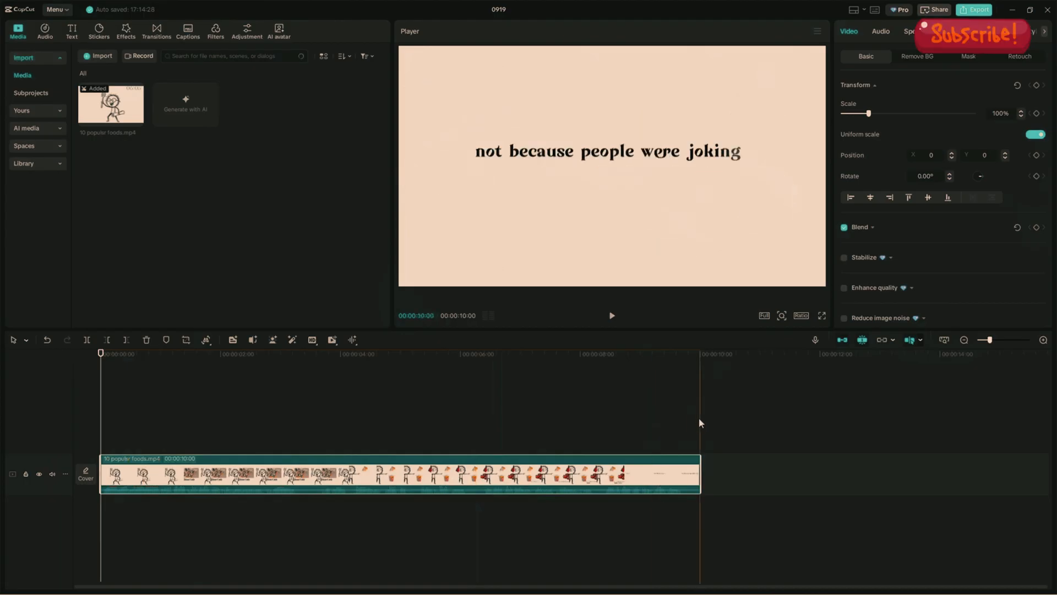
{"action": "left_click", "coordinate": [100, 354]}
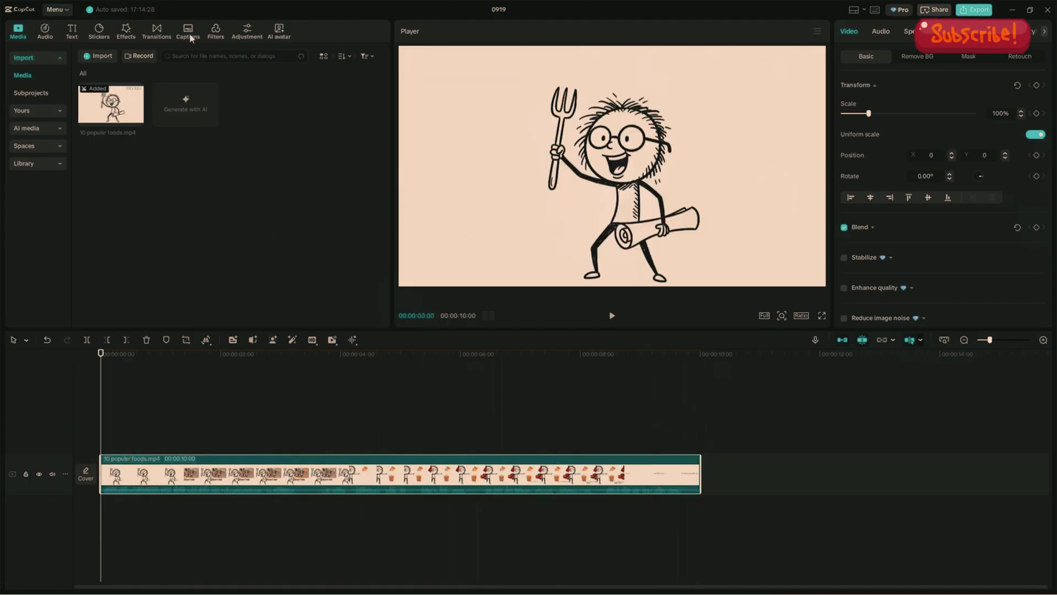
{"action": "left_click", "coordinate": [647, 354]}
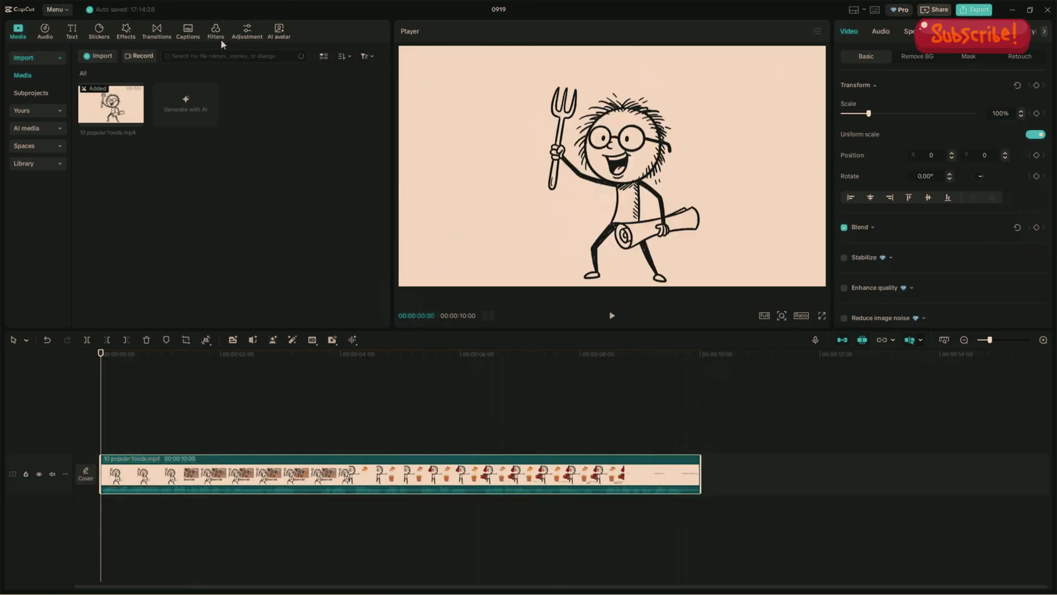
- Generate auto captions from the spoken audio and change the caption font
{"action": "left_click", "coordinate": [187, 30]}
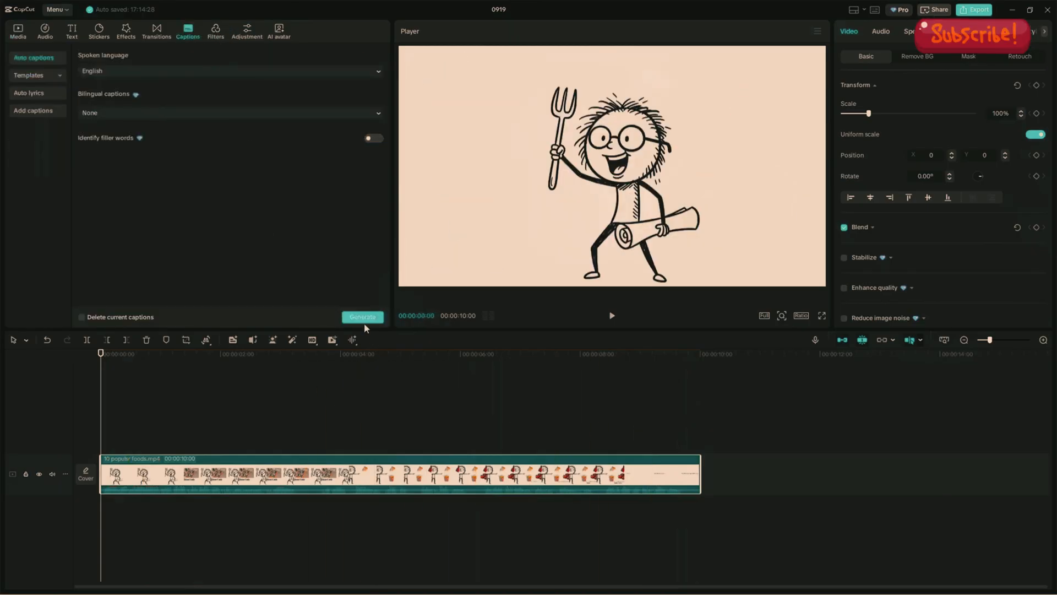
{"action": "left_click", "coordinate": [362, 317]}
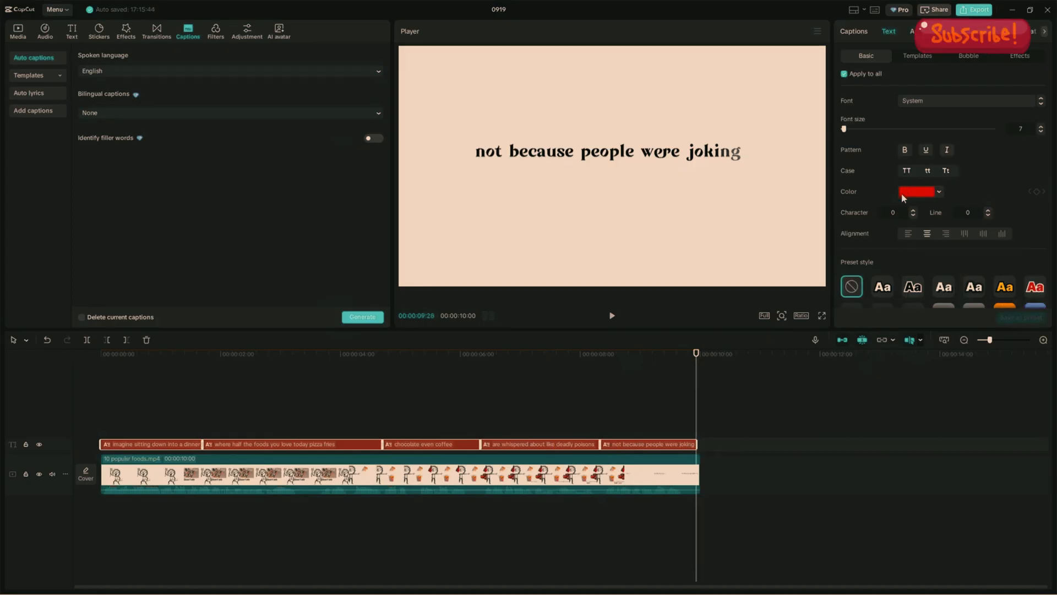
{"action": "mouse_move", "coordinate": [936, 128]}
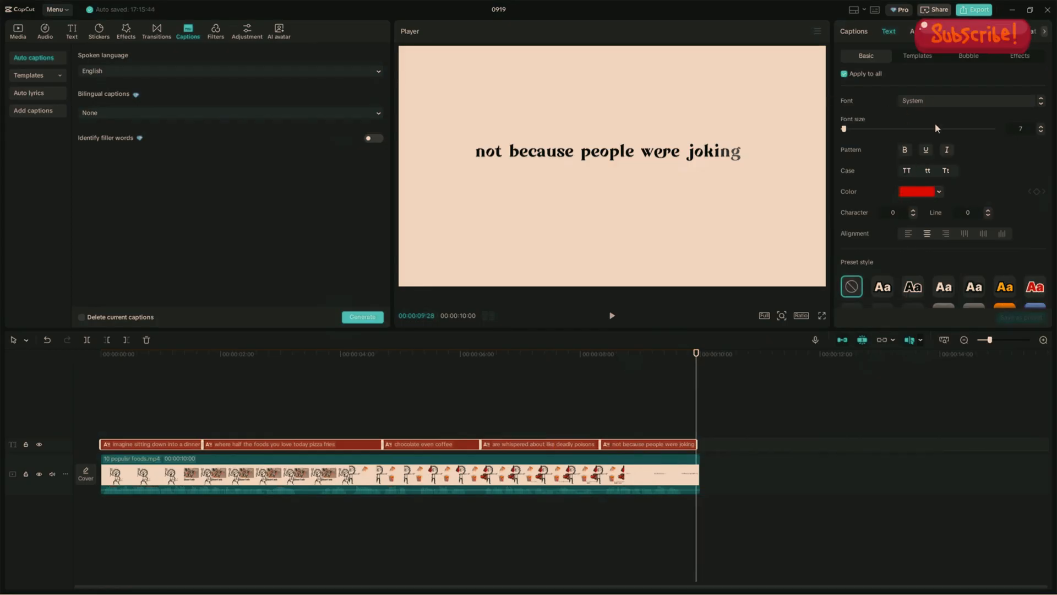
{"action": "left_click", "coordinate": [965, 99]}
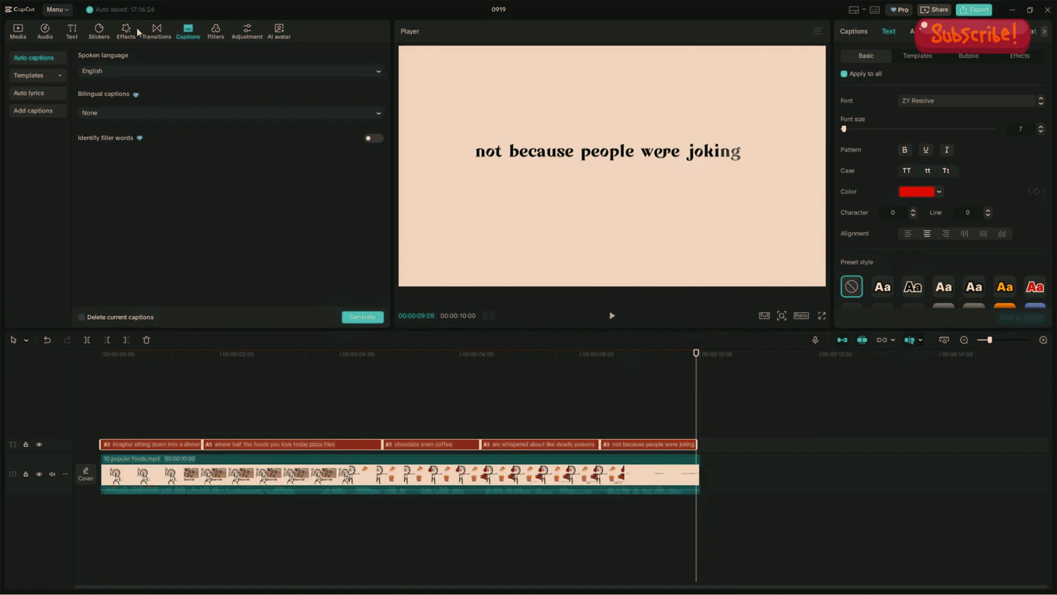
{"action": "left_click", "coordinate": [126, 29]}
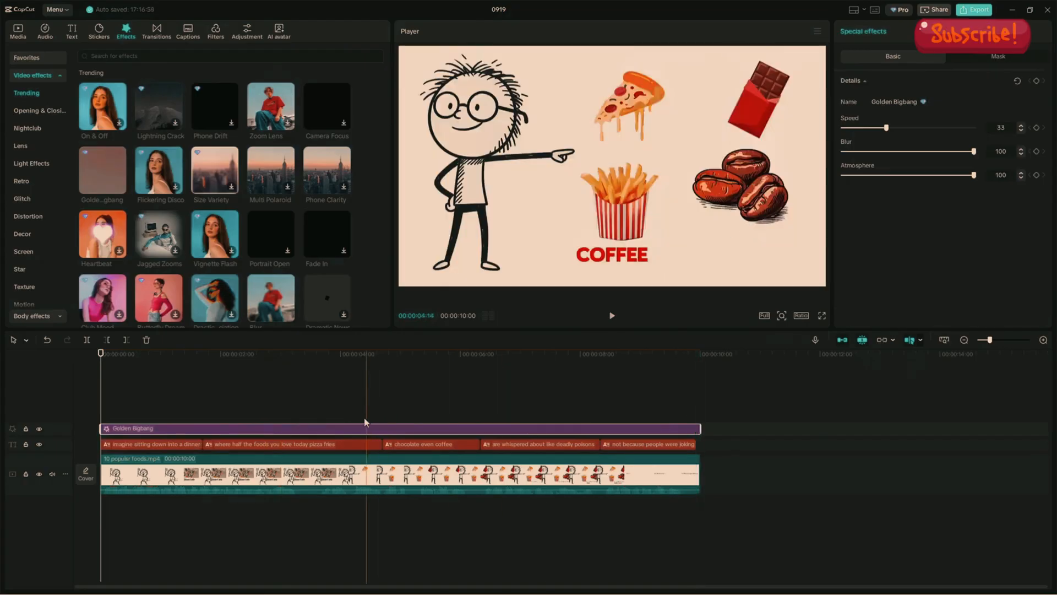
- Add the Badbunny filter and stretch it across the whole video
{"action": "left_click", "coordinate": [215, 31]}
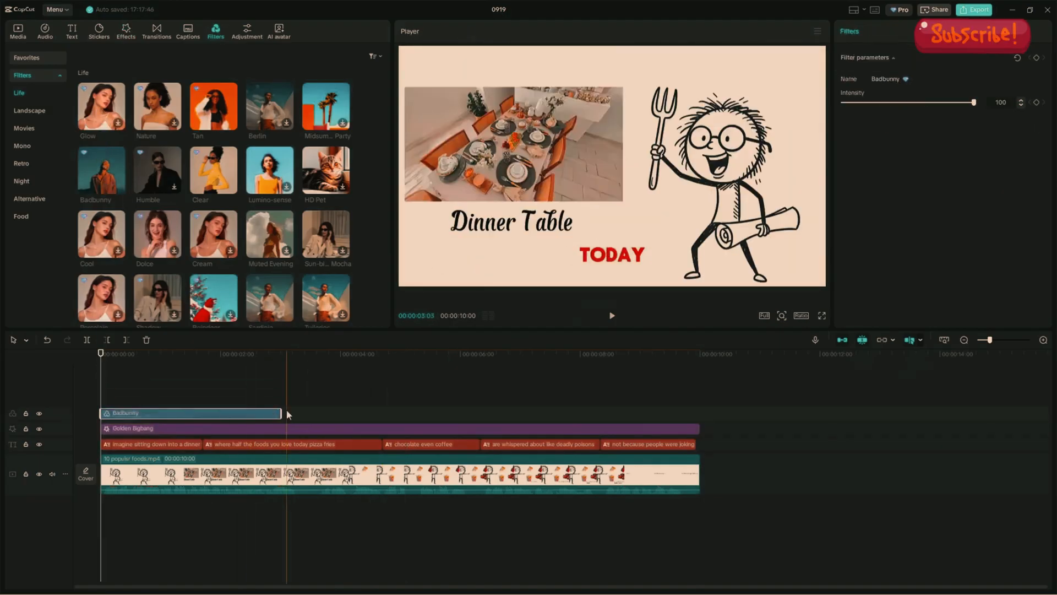
{"action": "left_click", "coordinate": [611, 314]}
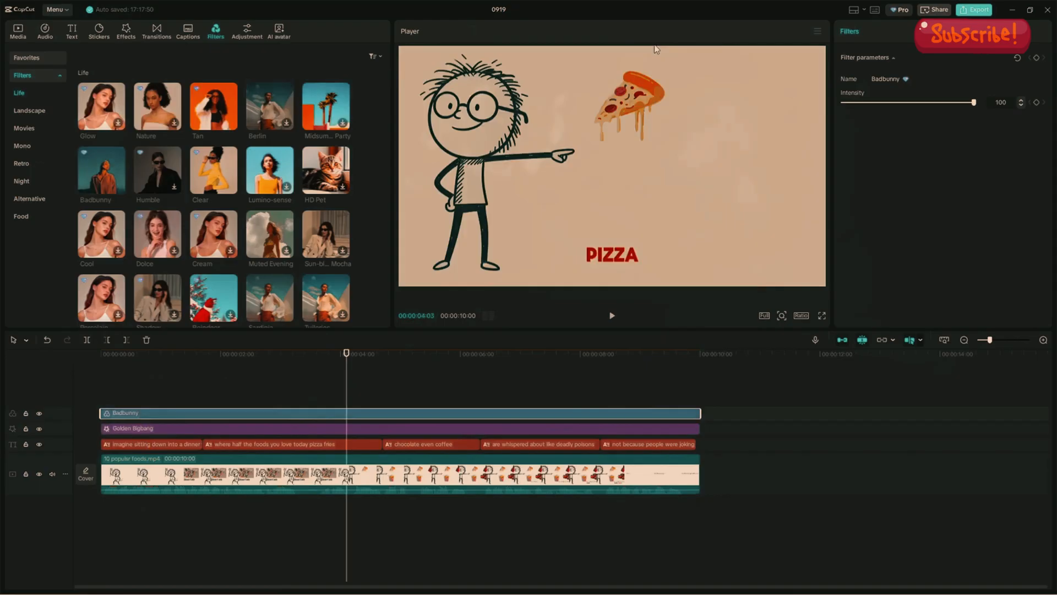
{"action": "mouse_move", "coordinate": [640, 31]}
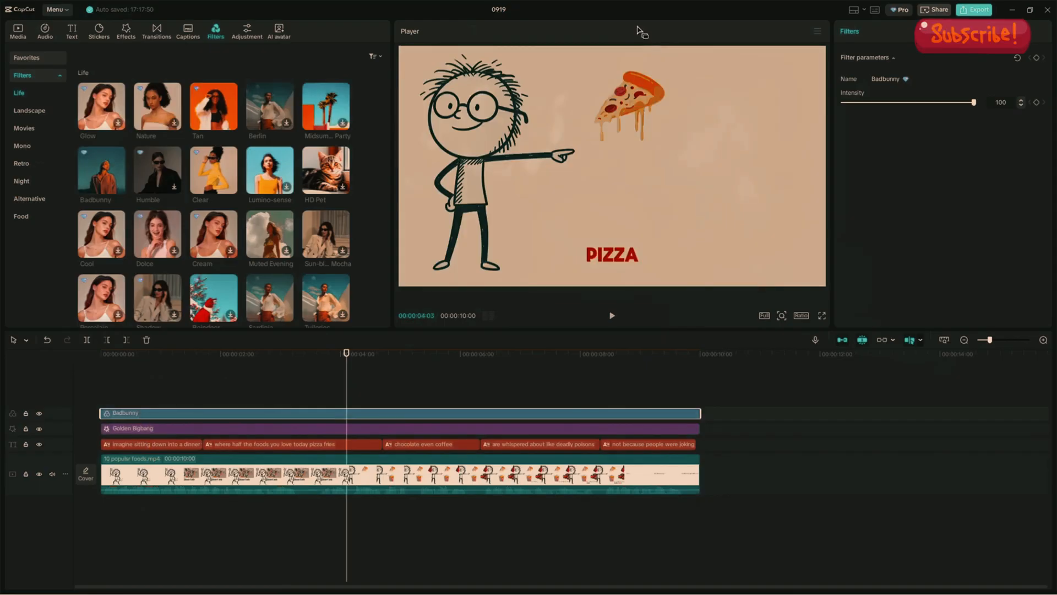
{"action": "mouse_move", "coordinate": [654, 48]}
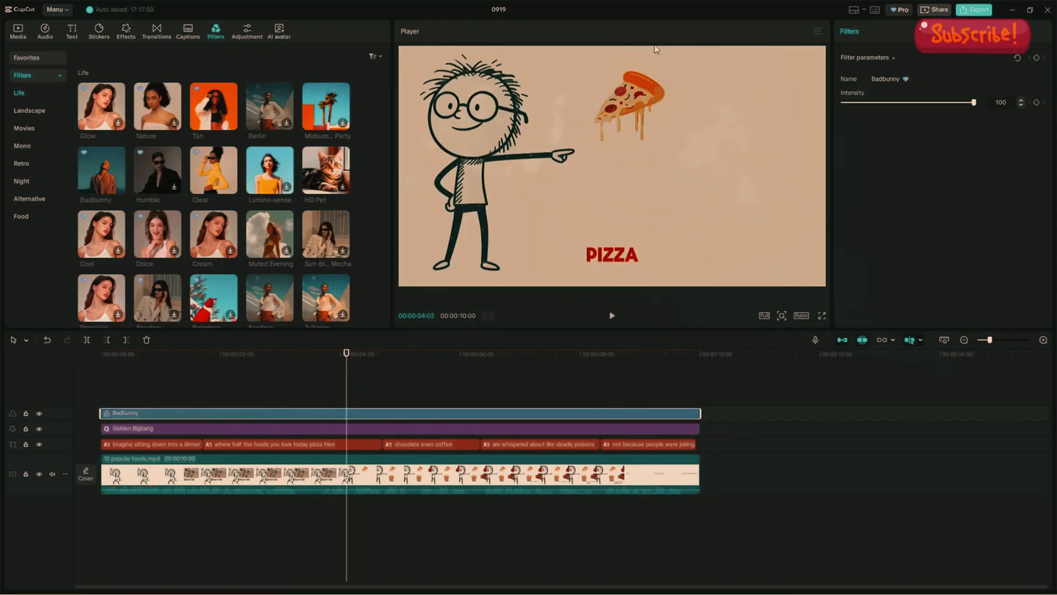
{"action": "mouse_move", "coordinate": [638, 31]}
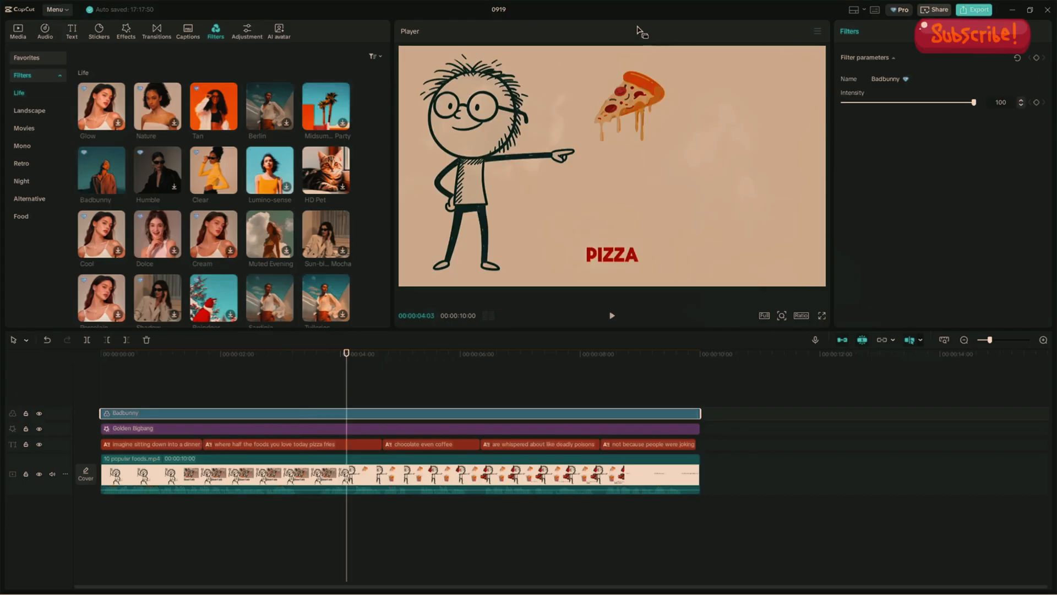
{"action": "mouse_move", "coordinate": [655, 48]}
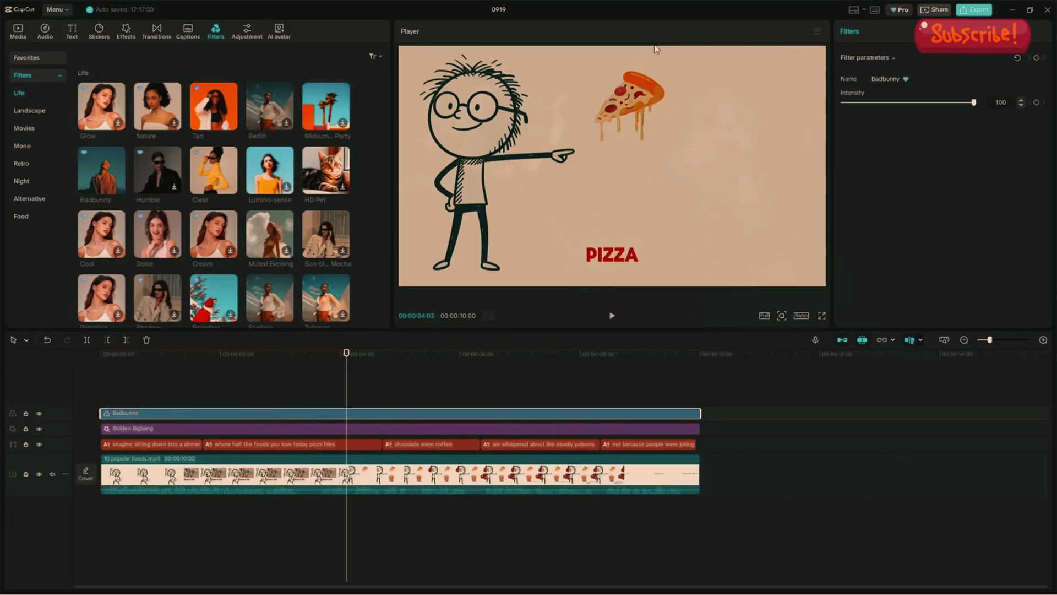
{"action": "mouse_move", "coordinate": [640, 31]}
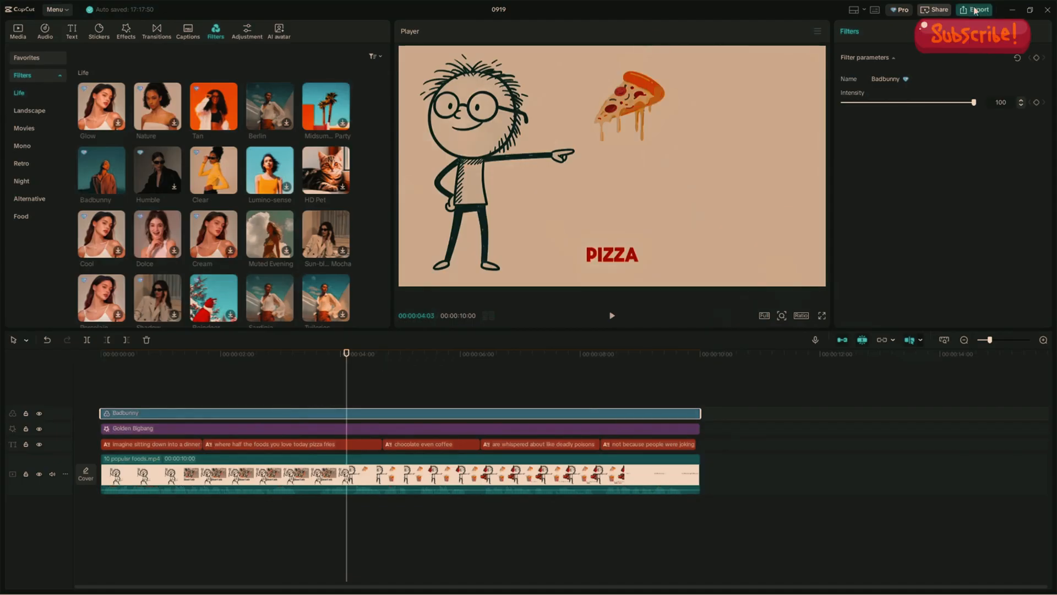
- Attempt Export, which flags Golden Bigbang and Bounce Out as Pro features
{"action": "left_click", "coordinate": [975, 9]}
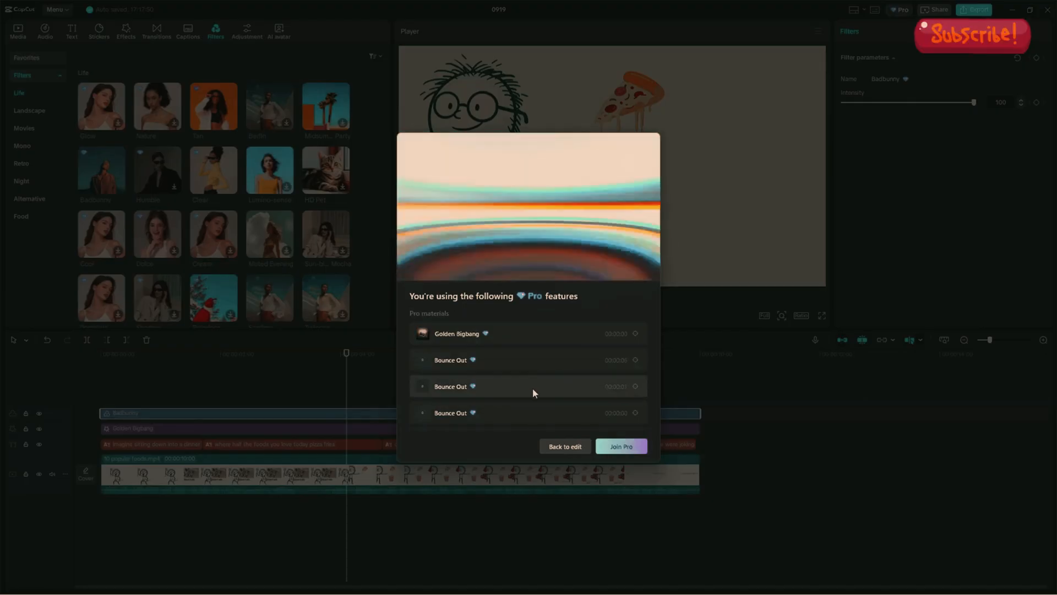
{"action": "left_click", "coordinate": [565, 446]}
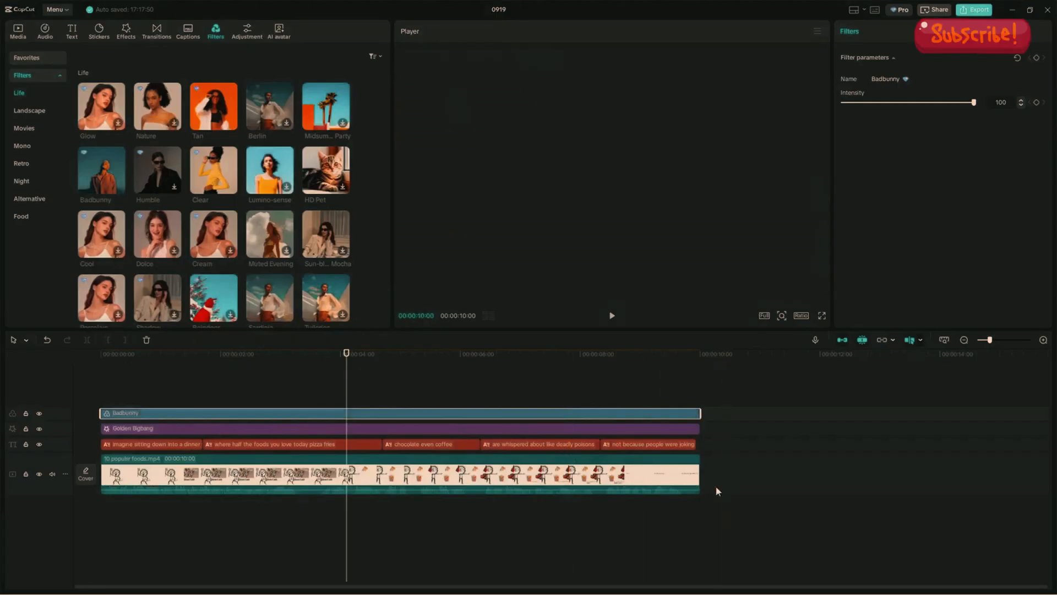
- Merge the filter, effect, caption and video tracks into a single compound clip
{"action": "left_click", "coordinate": [397, 474]}
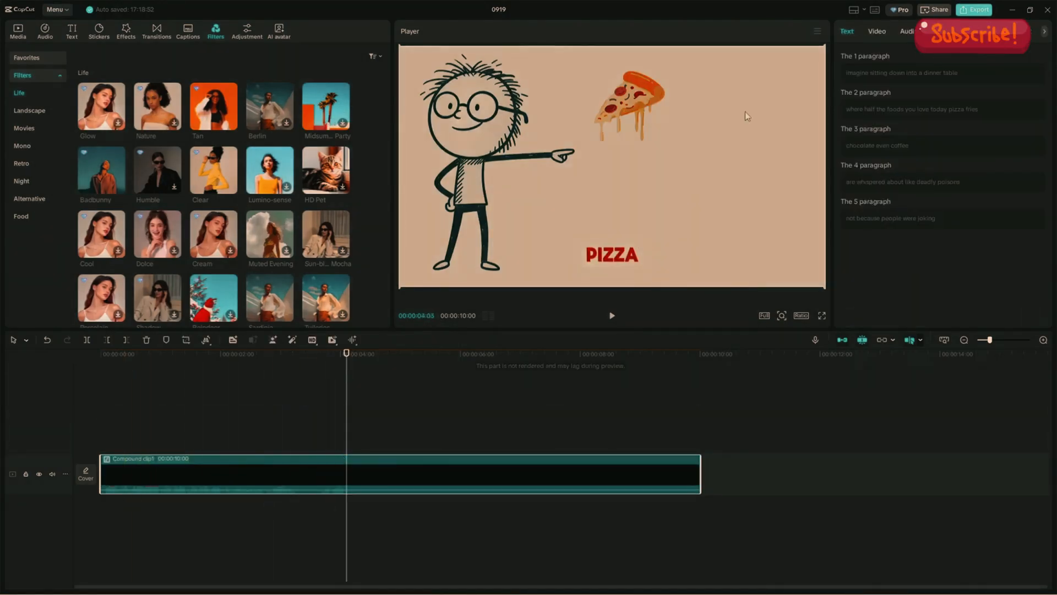
- Tick Motion blur in the compound clip's Video properties
{"action": "left_click", "coordinate": [877, 30]}
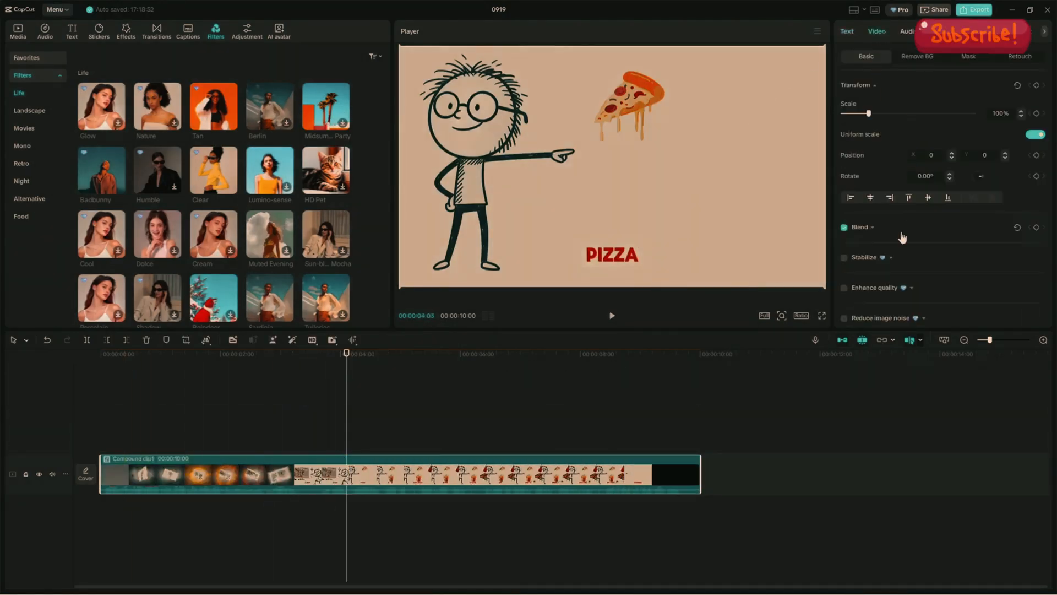
{"action": "scroll", "scroll_direction": "down", "scroll_amount": 3}
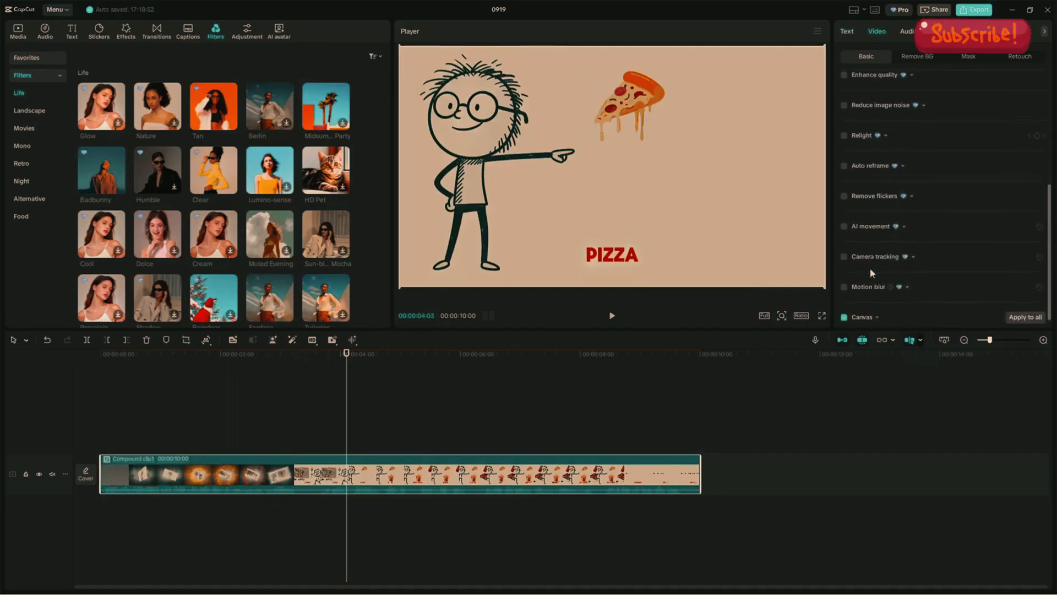
{"action": "left_click", "coordinate": [844, 287]}
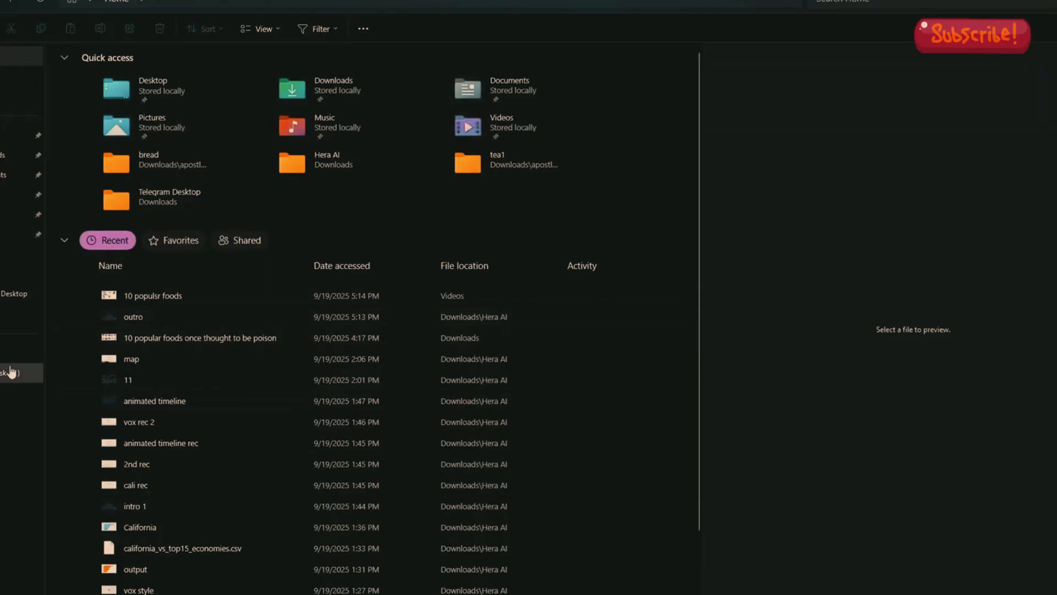
{"action": "mouse_move", "coordinate": [13, 370]}
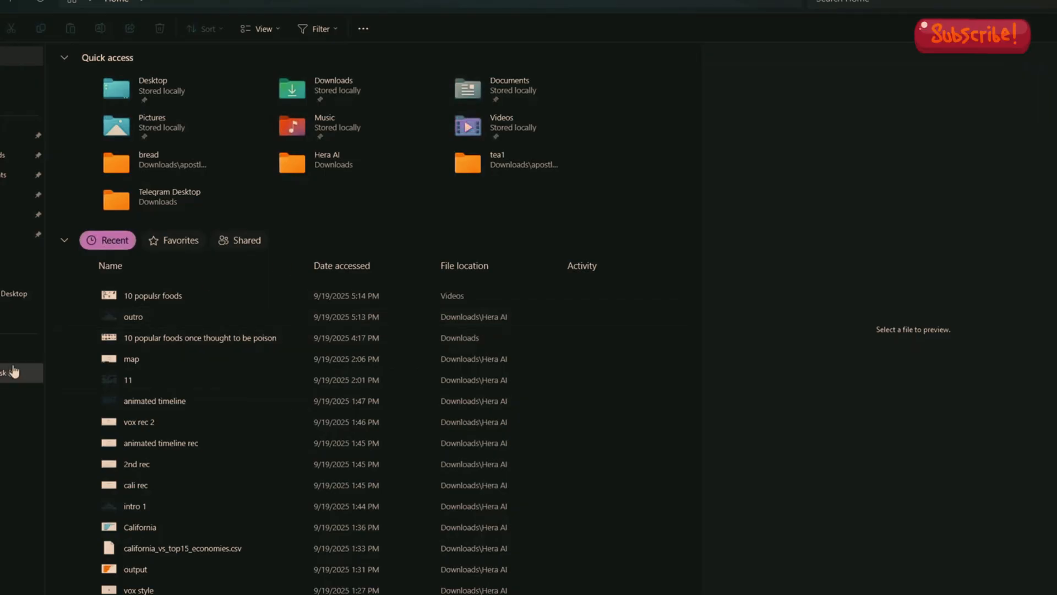
- Browse from This PC through Local Disk (C:) and Users into the personal user folder
{"action": "left_click", "coordinate": [13, 372]}
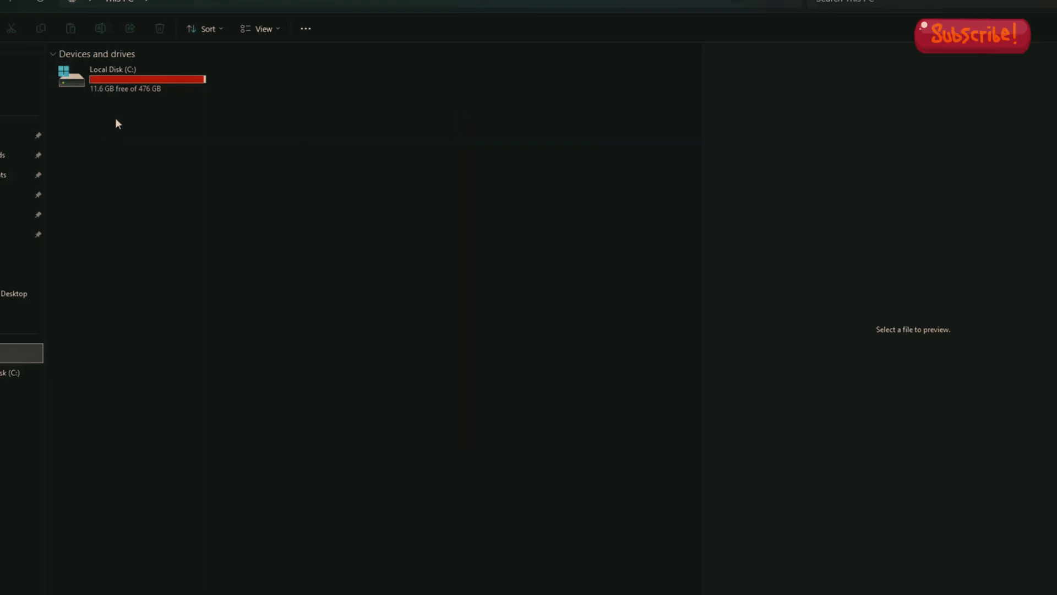
{"action": "mouse_move", "coordinate": [128, 88]}
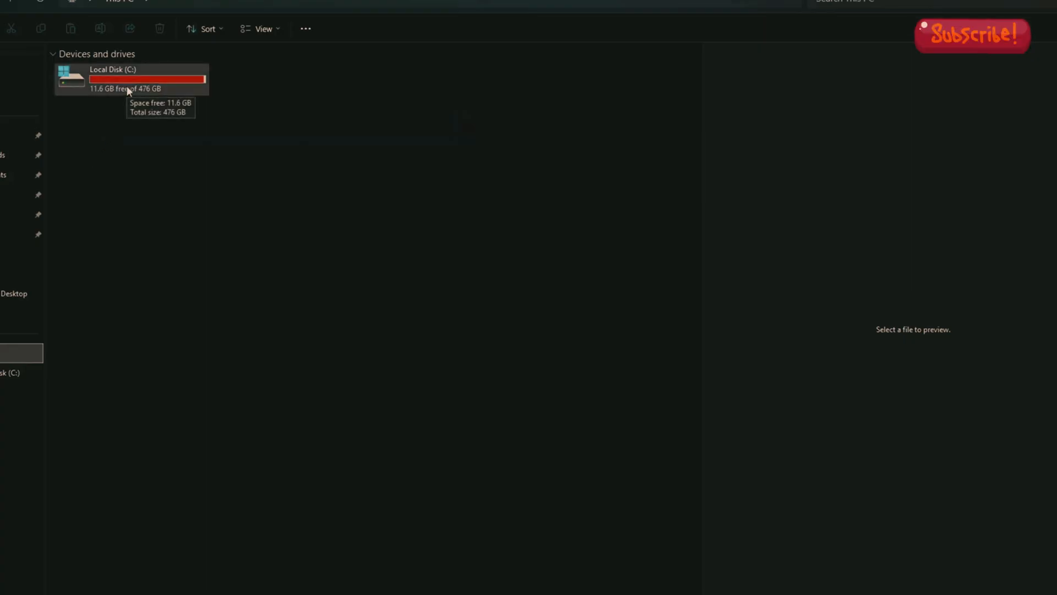
{"action": "double_click", "coordinate": [128, 79]}
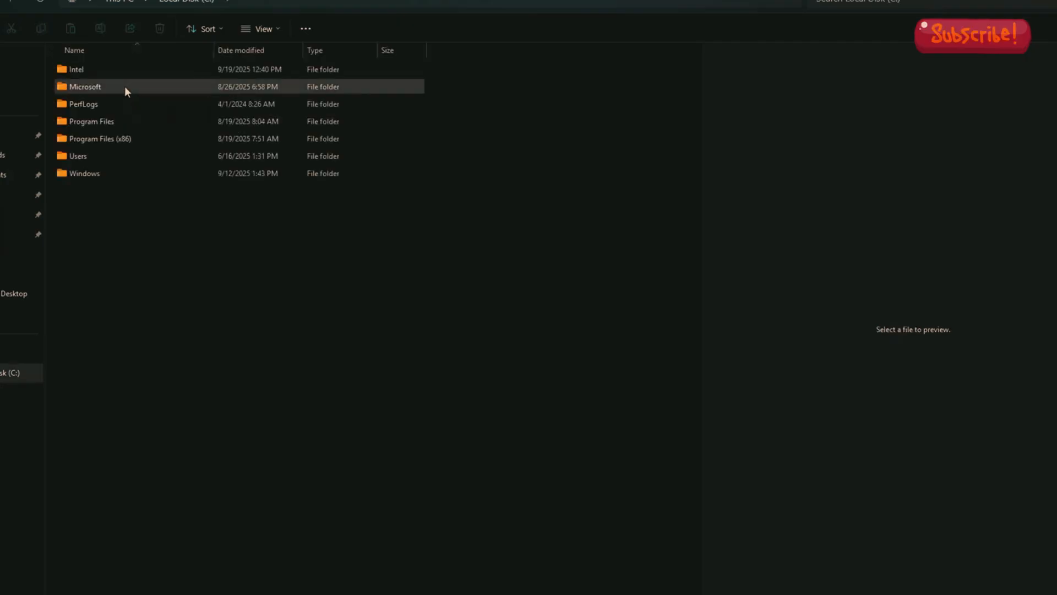
{"action": "left_click", "coordinate": [91, 121]}
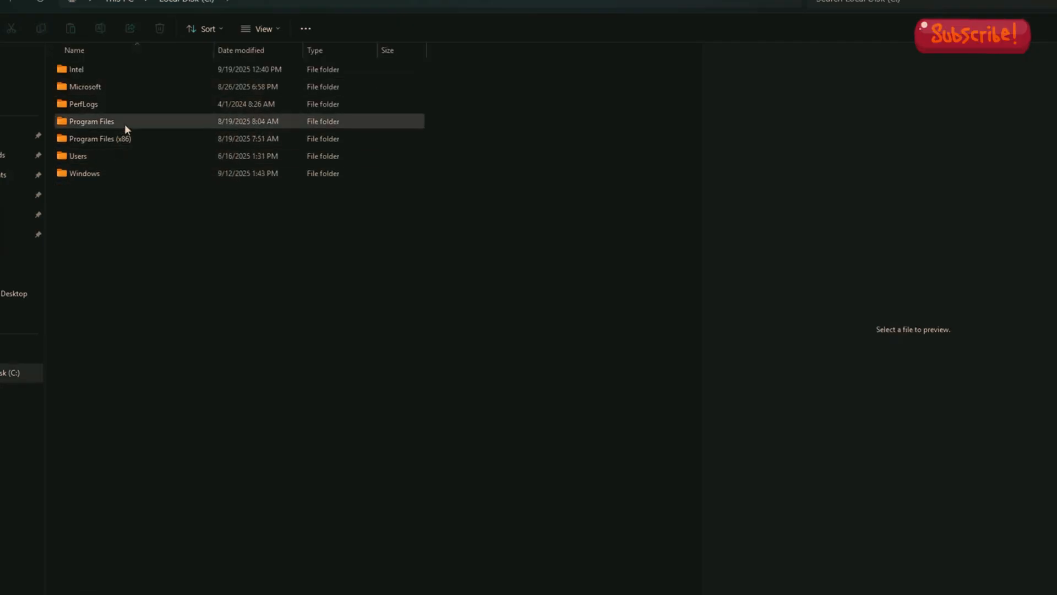
{"action": "left_click", "coordinate": [78, 156]}
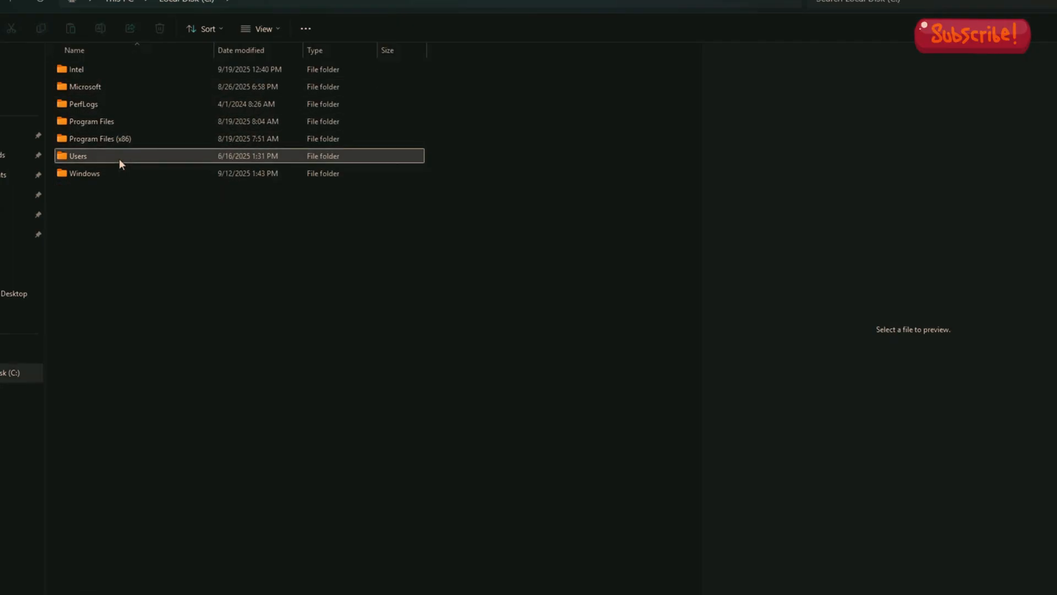
{"action": "double_click", "coordinate": [78, 156]}
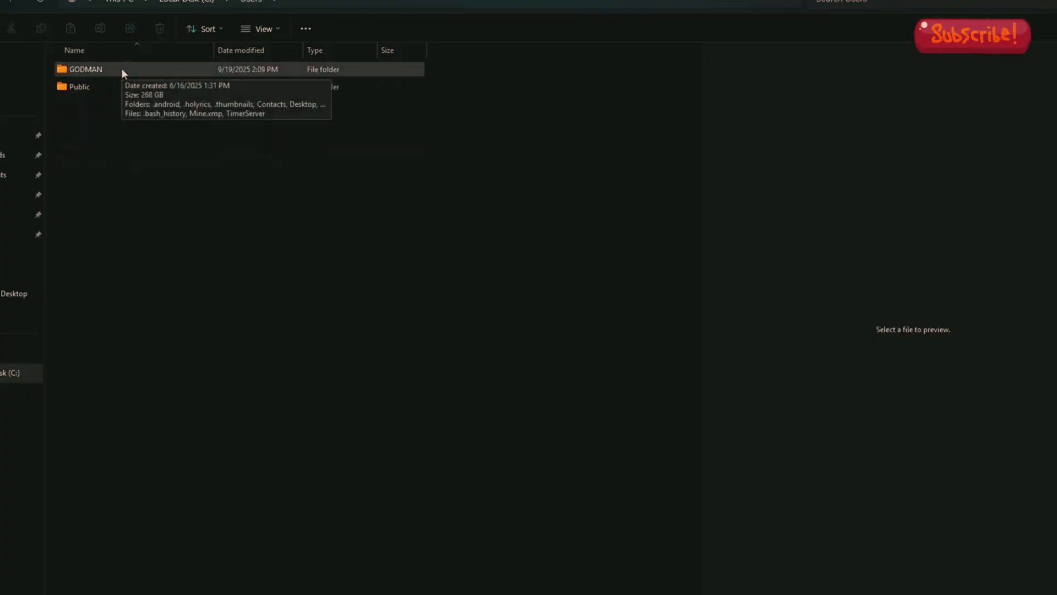
{"action": "double_click", "coordinate": [86, 68]}
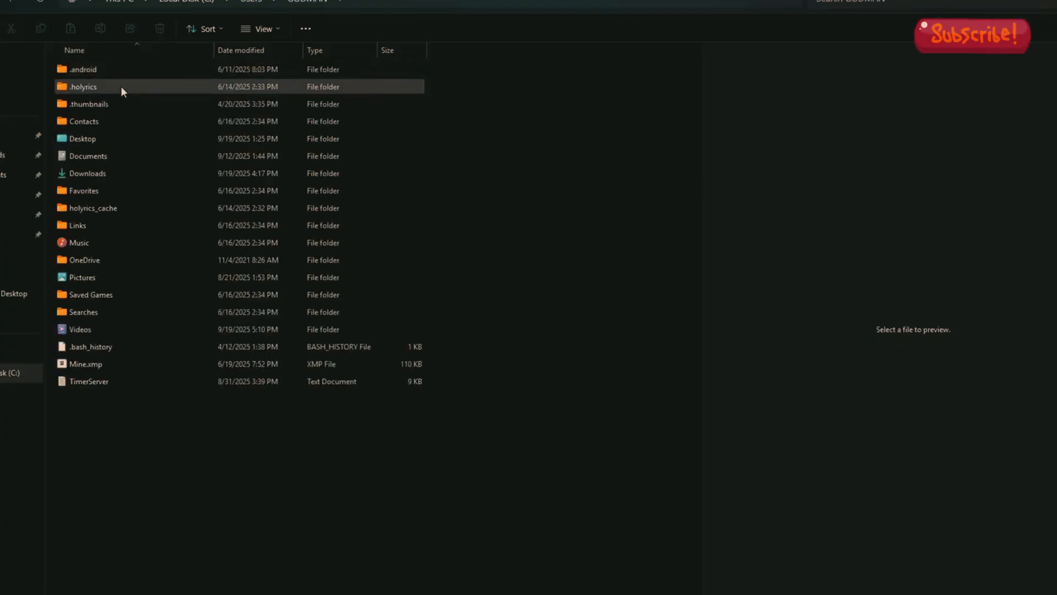
{"action": "left_click", "coordinate": [83, 312]}
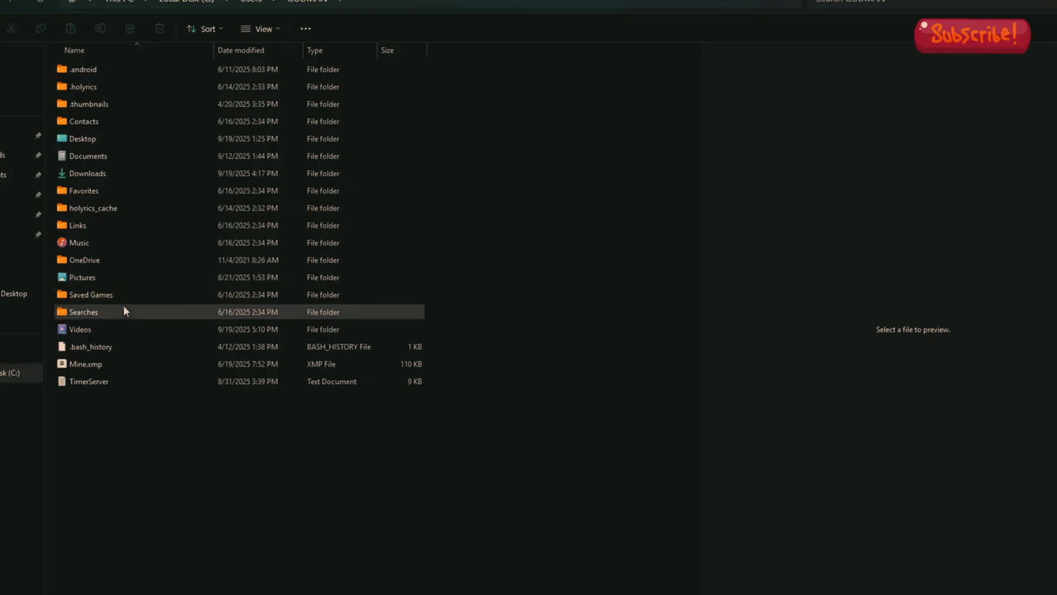
{"action": "left_click", "coordinate": [93, 207]}
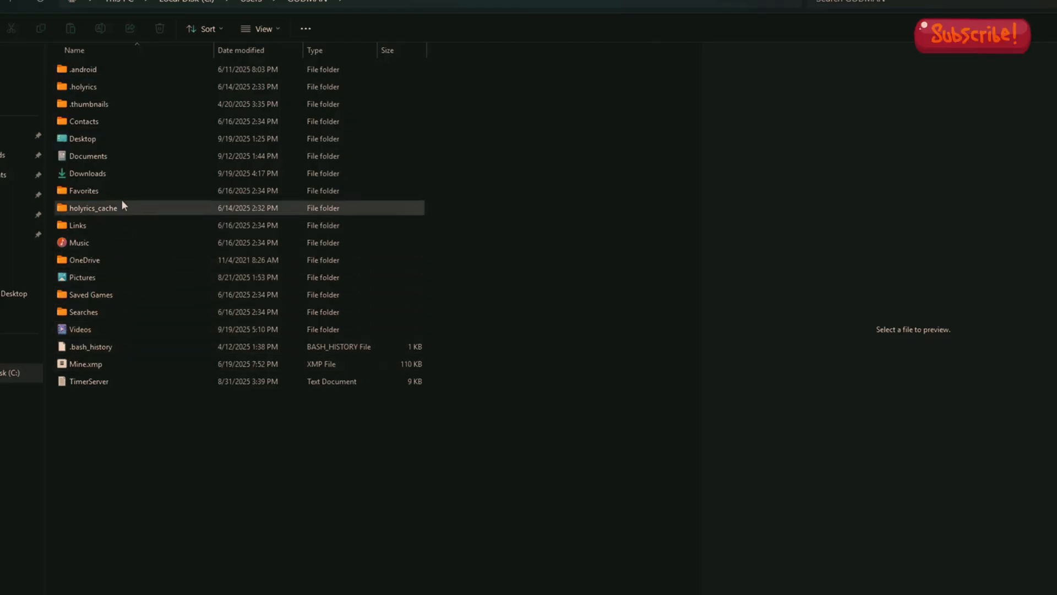
{"action": "left_click", "coordinate": [78, 224]}
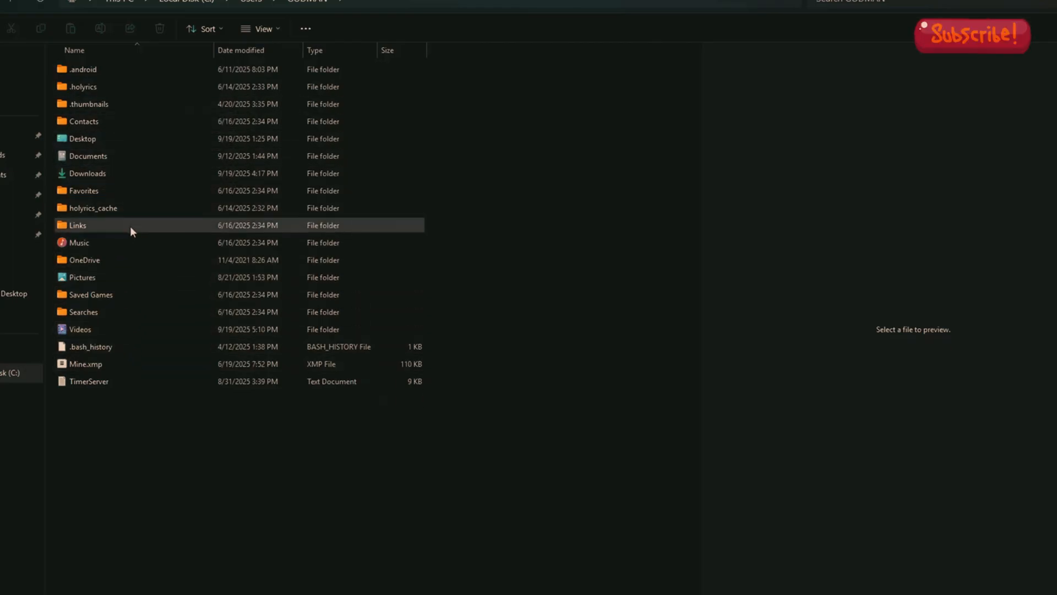
{"action": "left_click", "coordinate": [87, 174]}
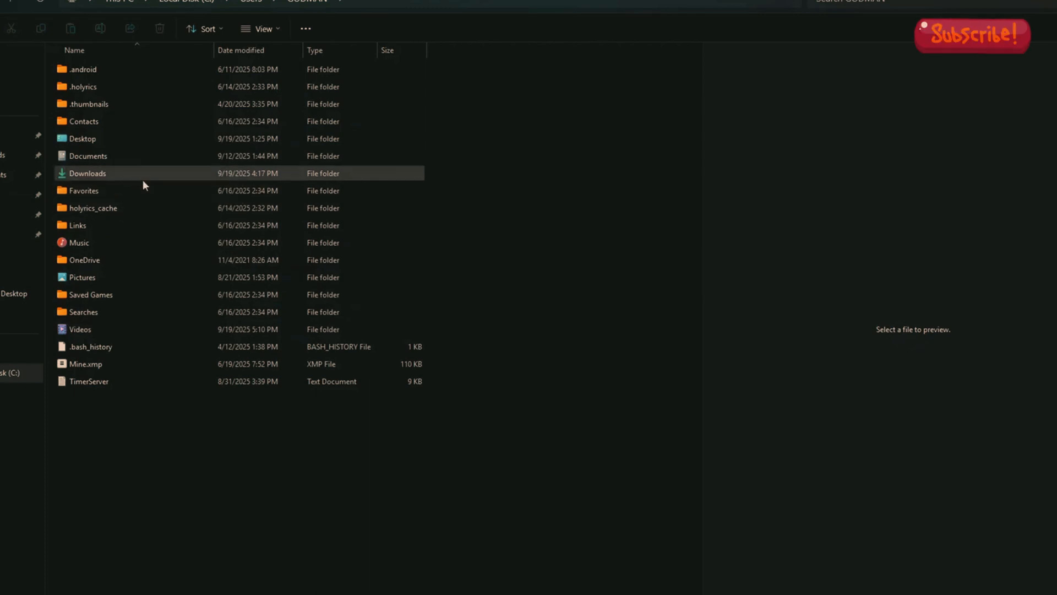
{"action": "mouse_move", "coordinate": [144, 152]}
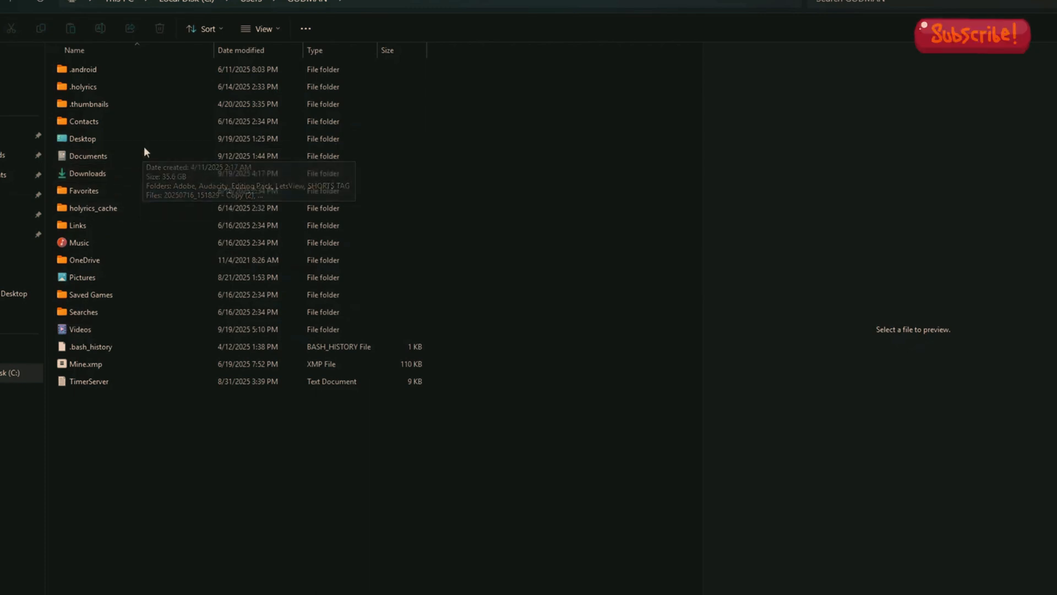
{"action": "mouse_move", "coordinate": [281, 36]}
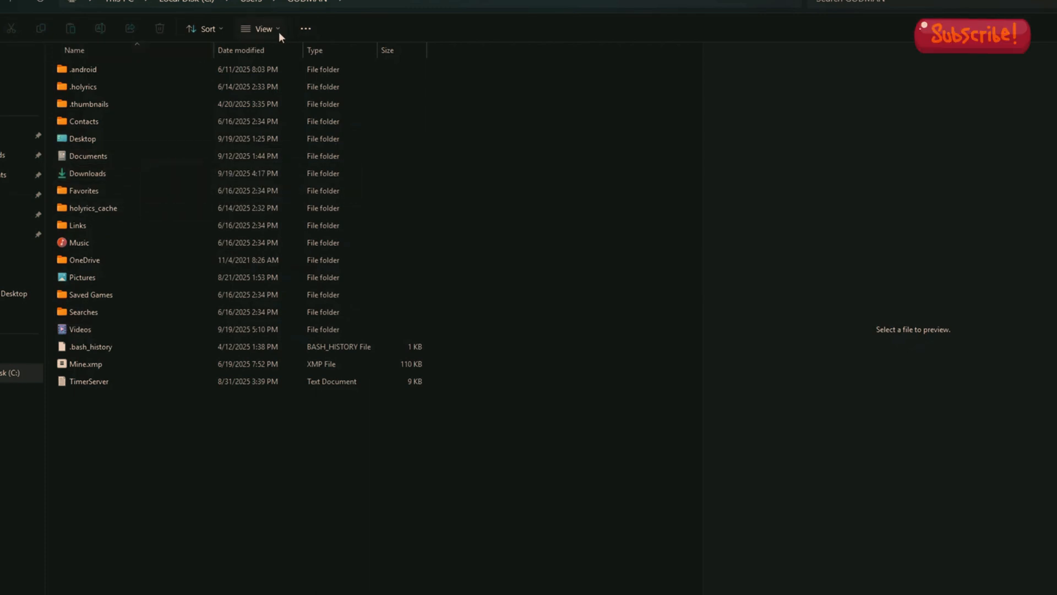
- Show hidden items and open AppData > Local > CapCut > User Data > Cache
{"action": "left_click", "coordinate": [262, 28]}
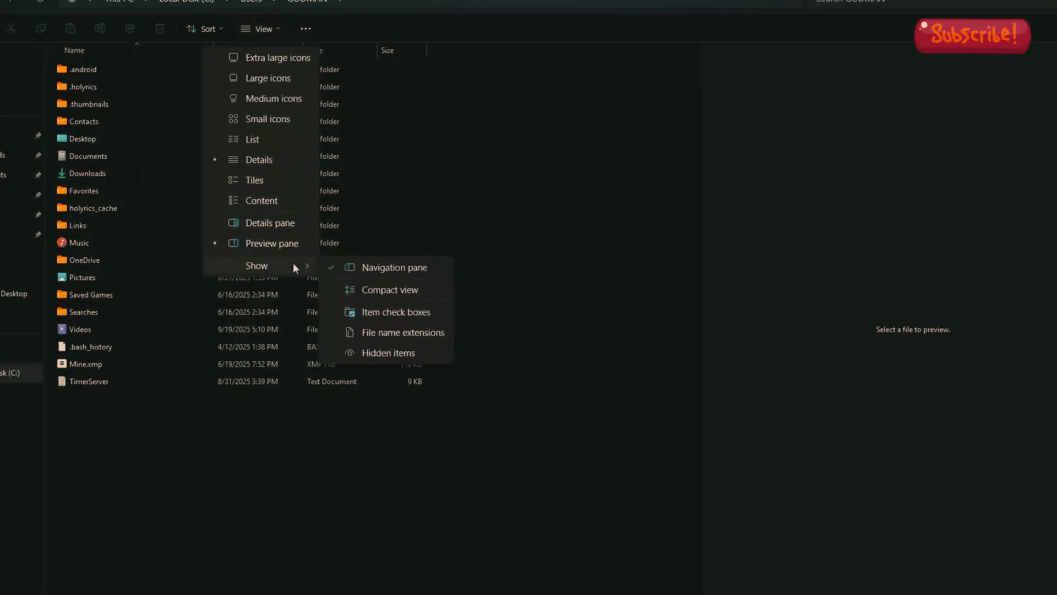
{"action": "left_click", "coordinate": [388, 352]}
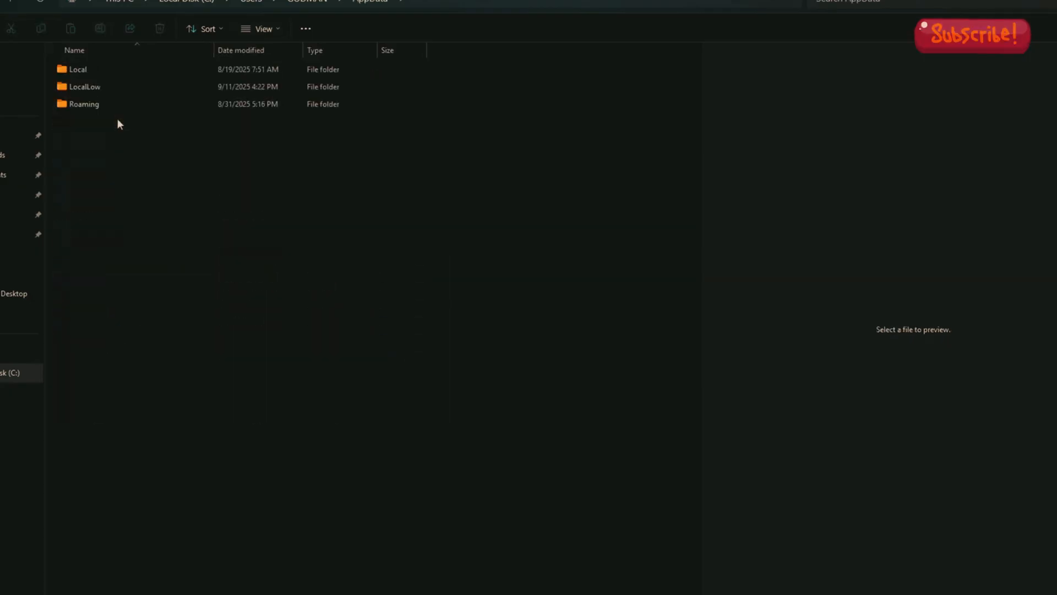
{"action": "double_click", "coordinate": [78, 68]}
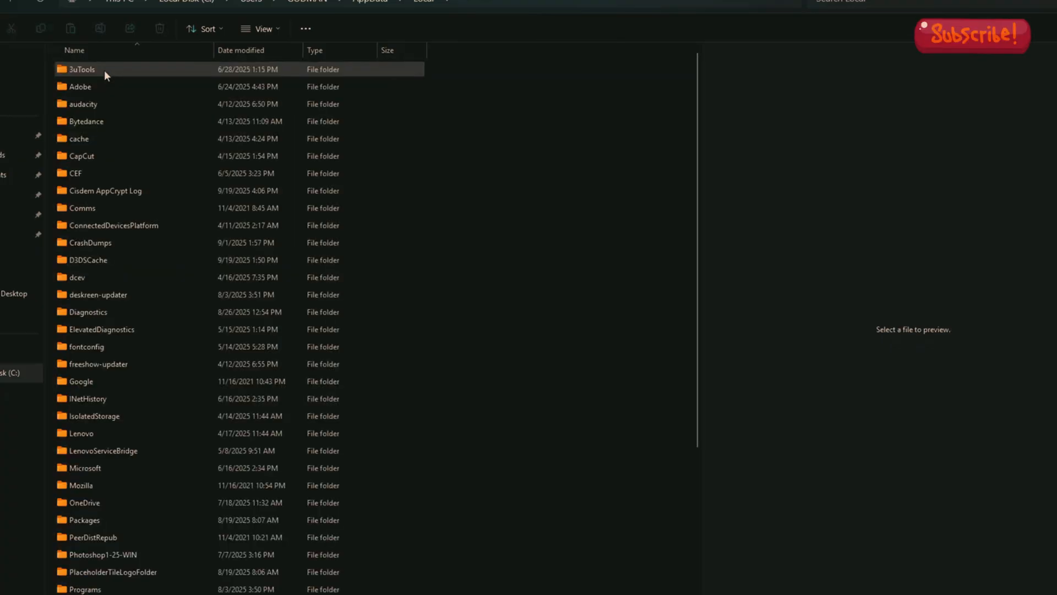
{"action": "left_click", "coordinate": [81, 155]}
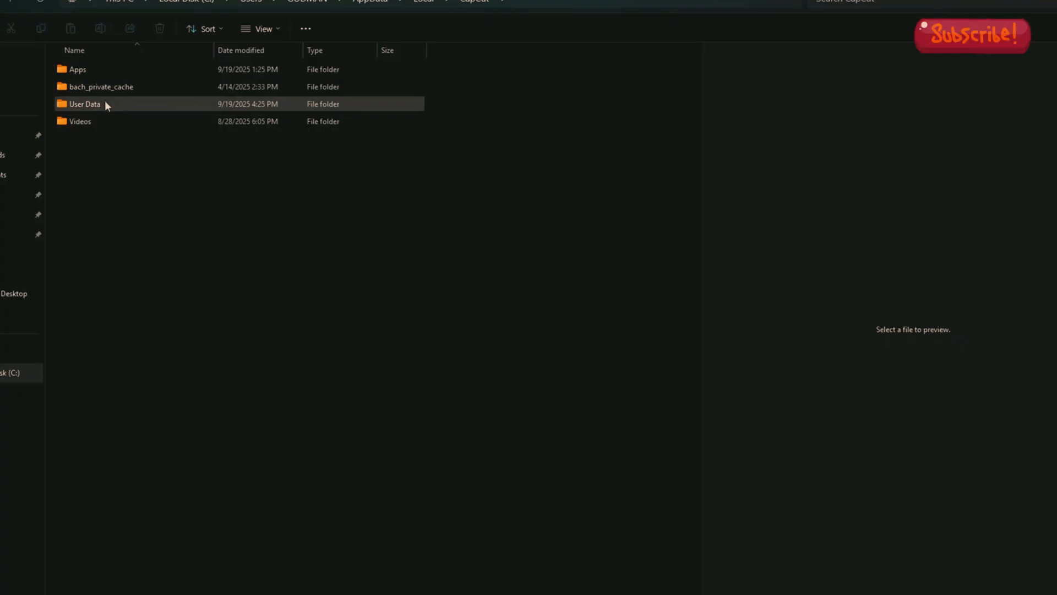
{"action": "double_click", "coordinate": [85, 104]}
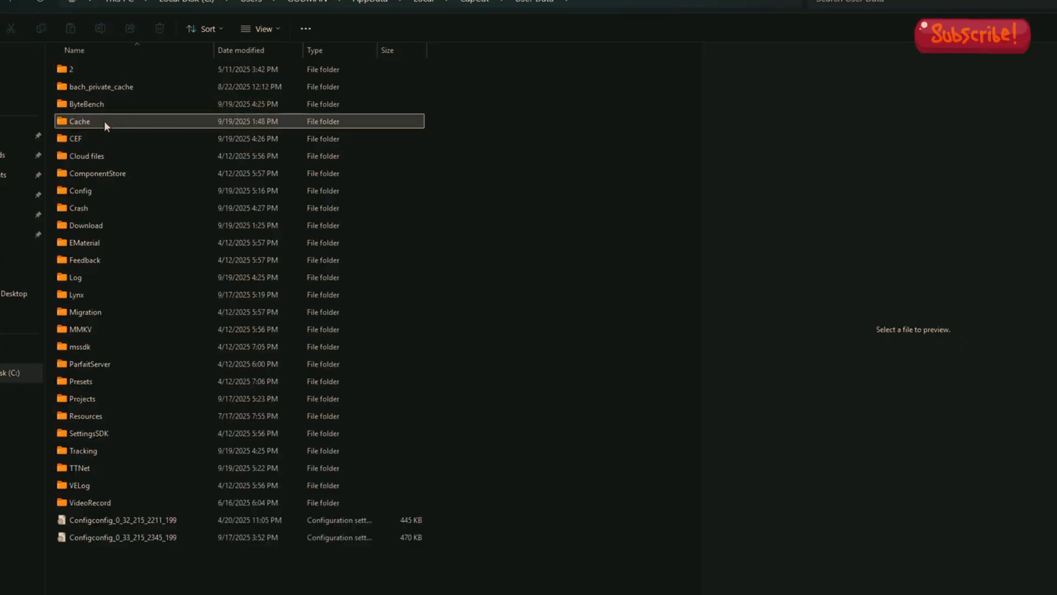
{"action": "double_click", "coordinate": [79, 120]}
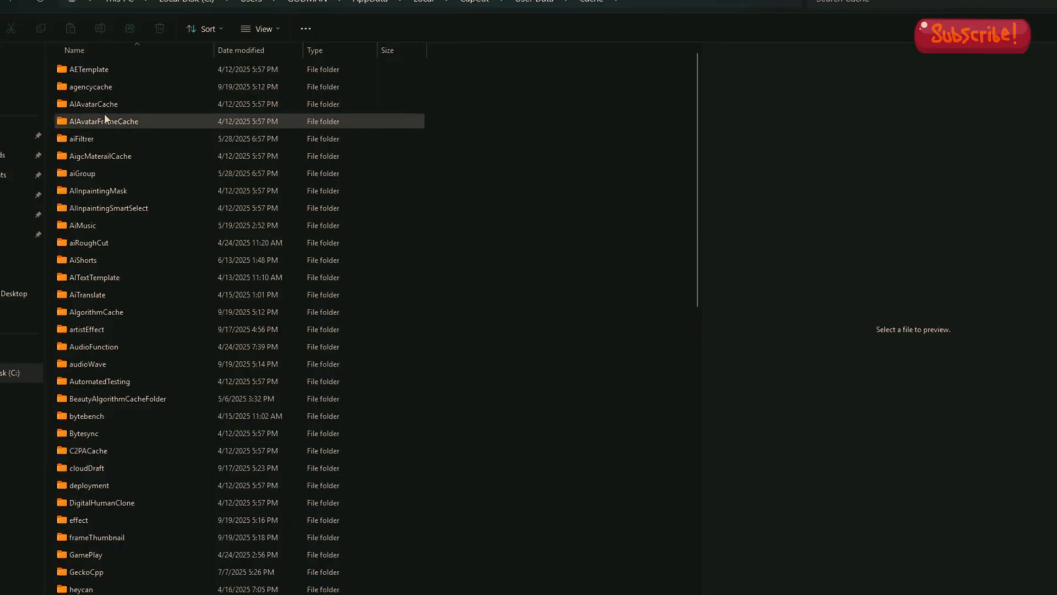
- Scroll through CapCut's Cache folder and open MotionBlurCache
{"action": "scroll", "scroll_direction": "down", "scroll_amount": 3}
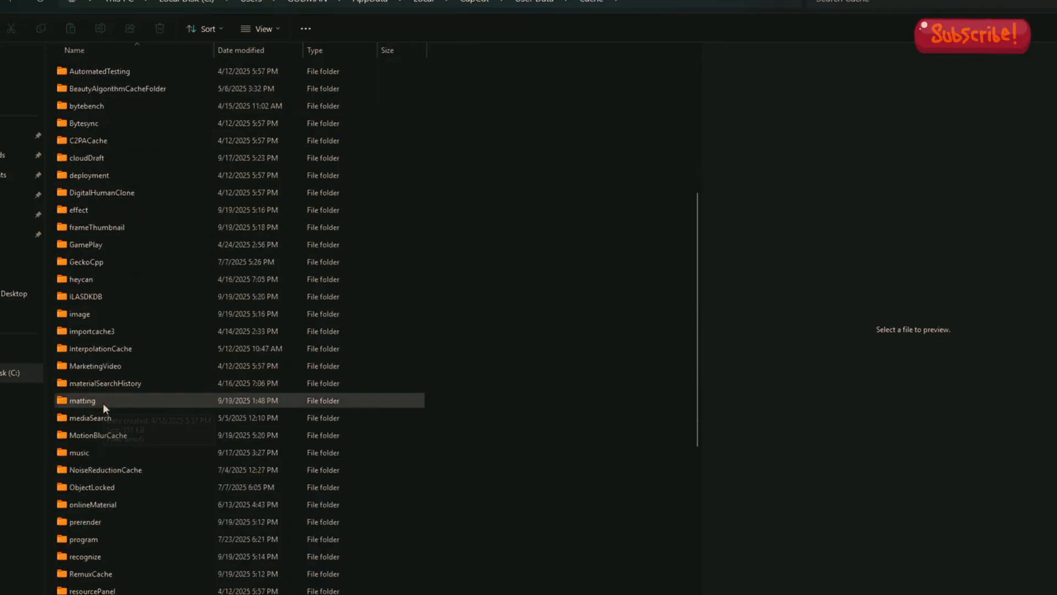
{"action": "mouse_move", "coordinate": [107, 438]}
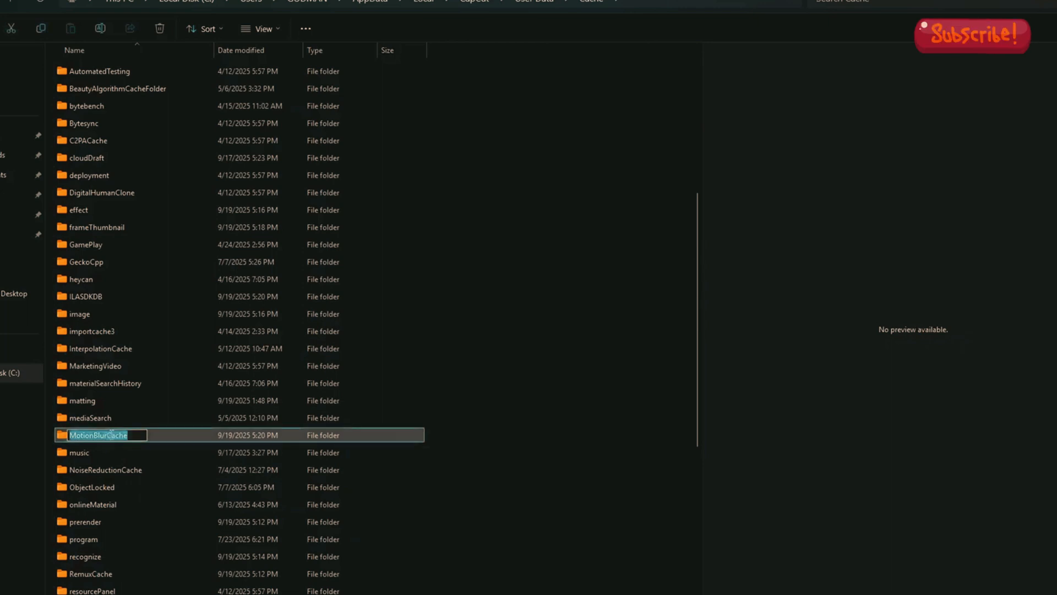
{"action": "double_click", "coordinate": [98, 435]}
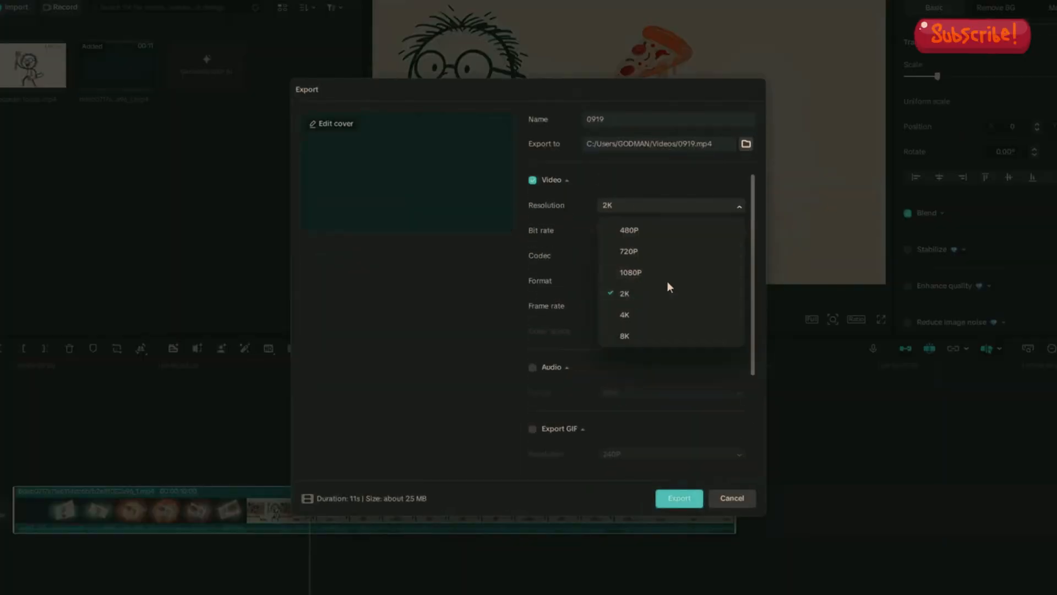
- Set the export resolution to 8K, then cancel the Export dialog without exporting
{"action": "left_click", "coordinate": [623, 336]}
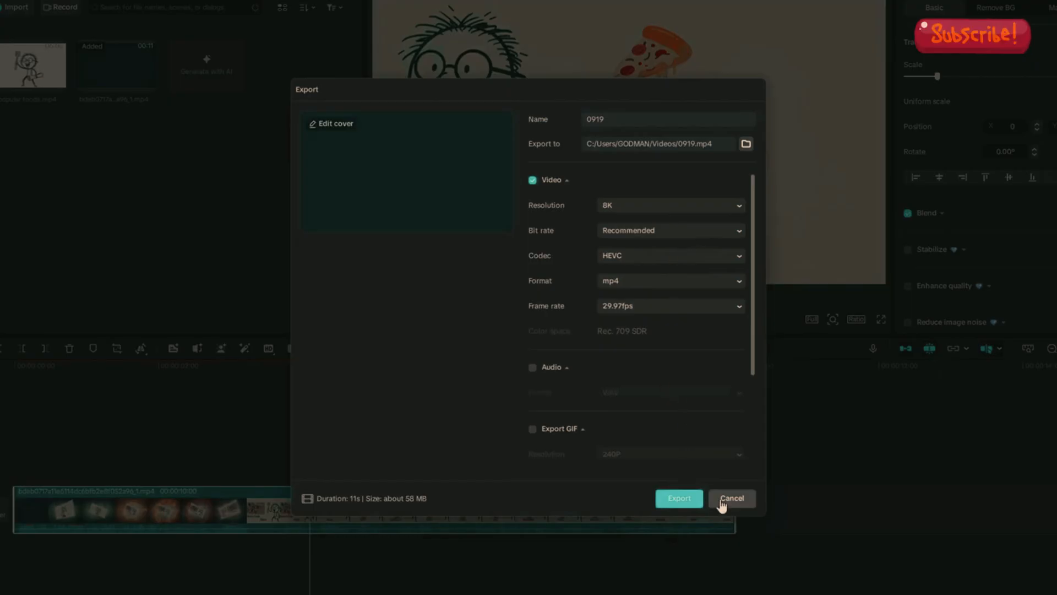
{"action": "left_click", "coordinate": [732, 498]}
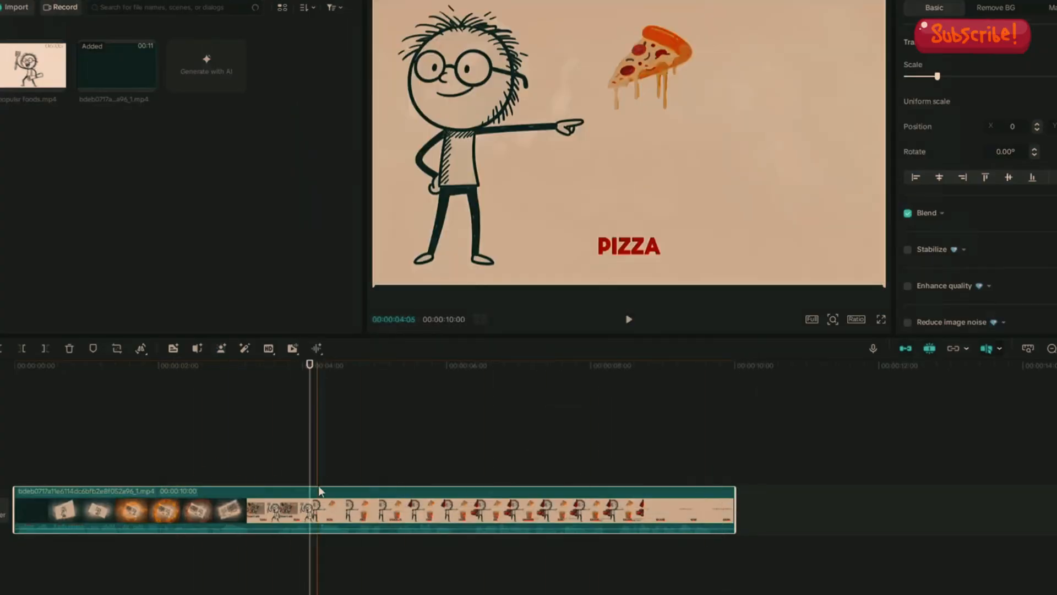